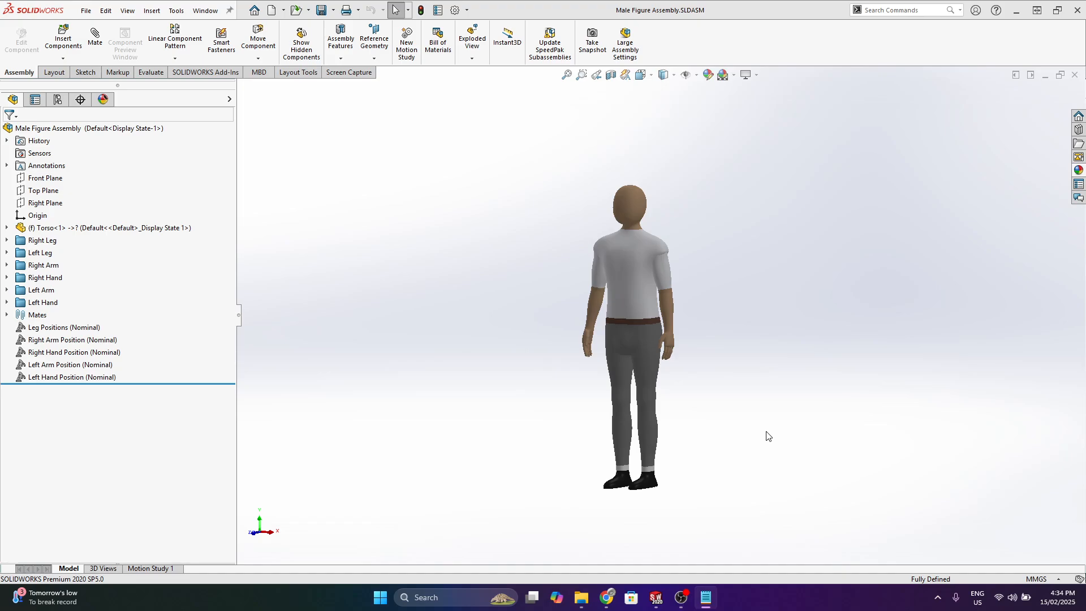
mouse_move(695, 390)
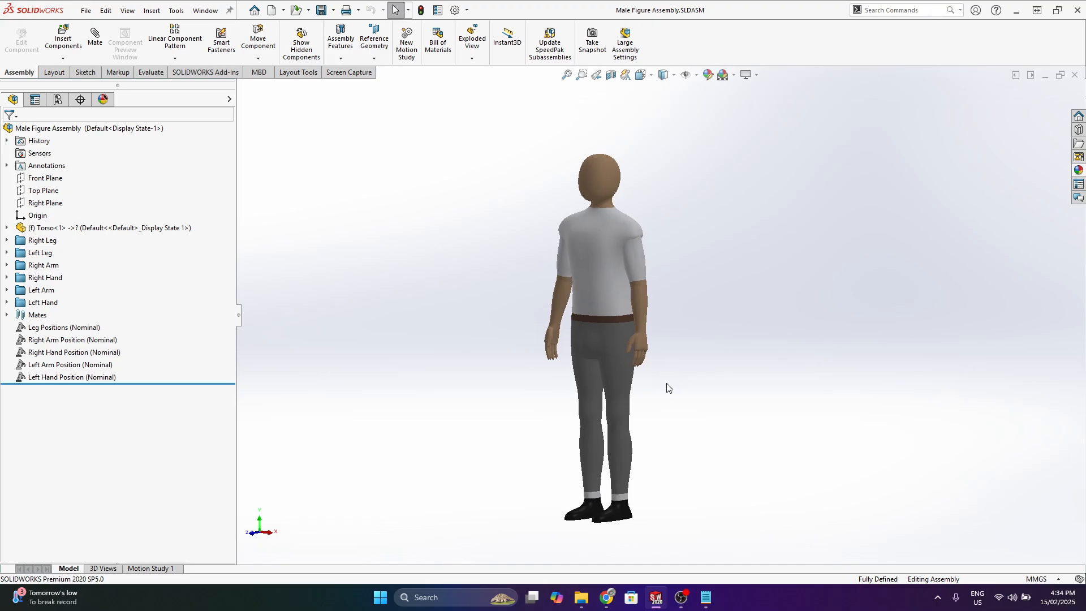
mouse_move(1067, 599)
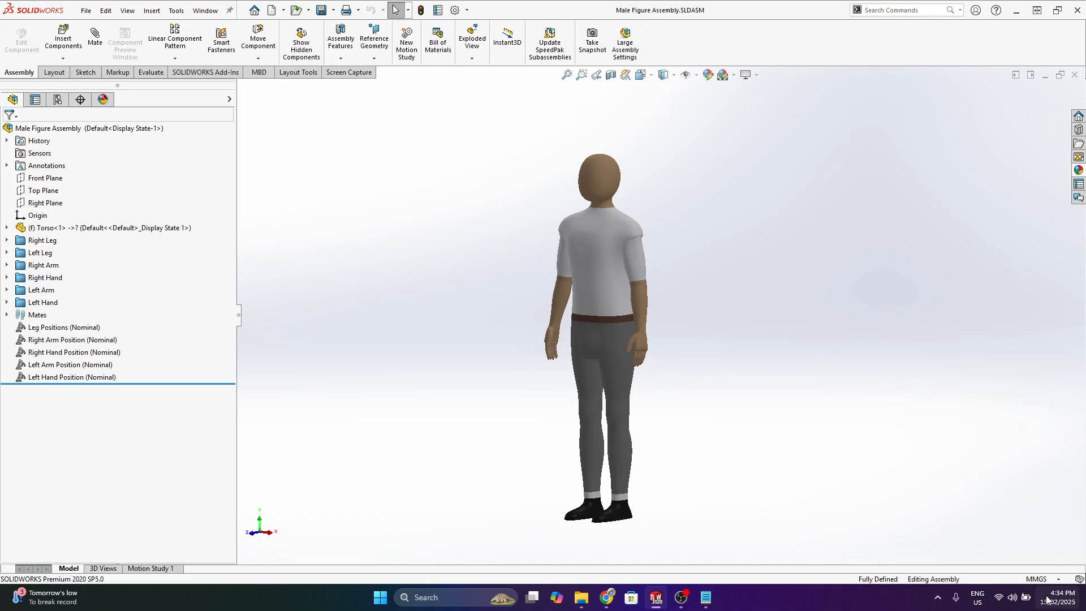
mouse_move(768, 354)
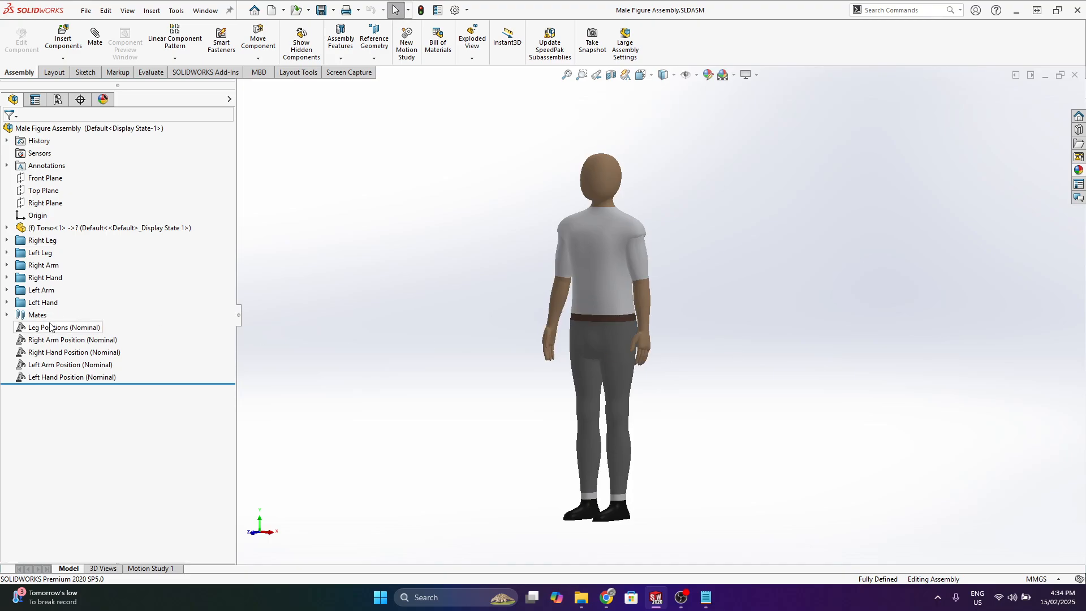
Step: Apply the raised-knee leg pose with hip flexion 63° and knee angle 62.4°
click(64, 327)
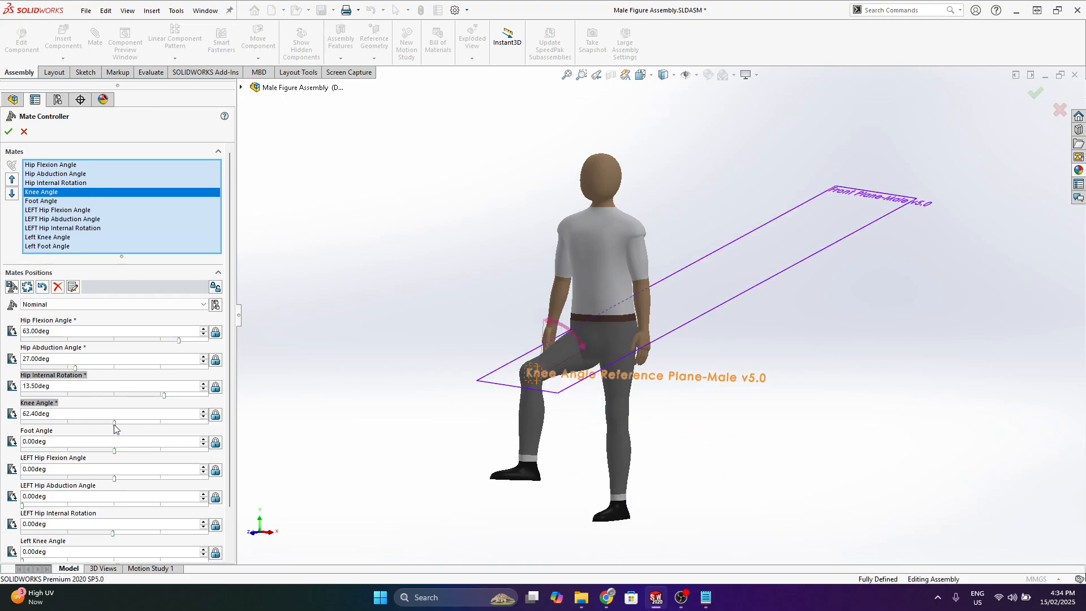
click(8, 132)
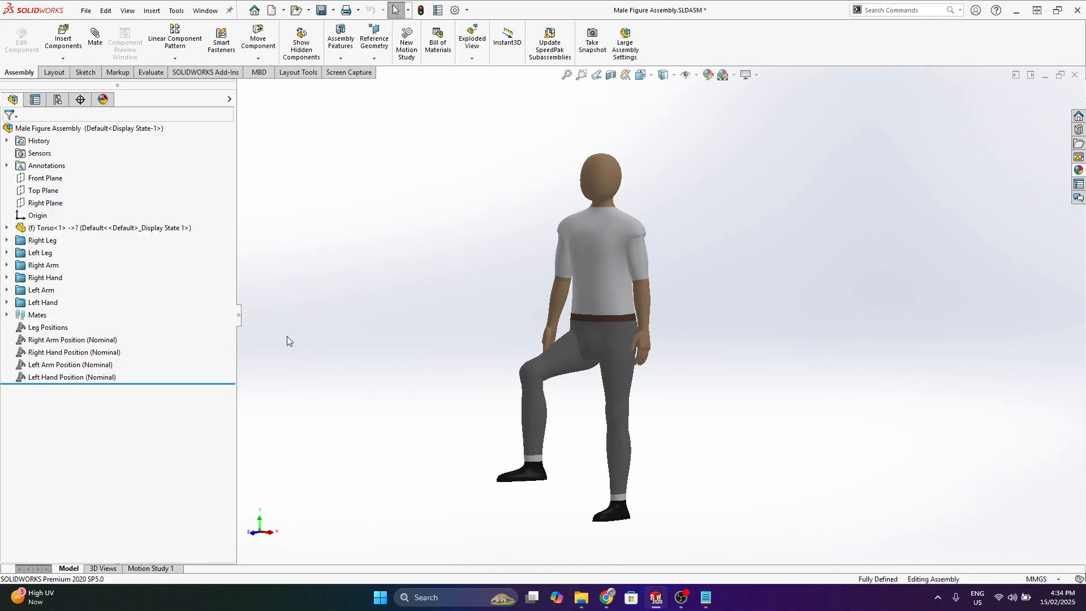
mouse_move(300, 346)
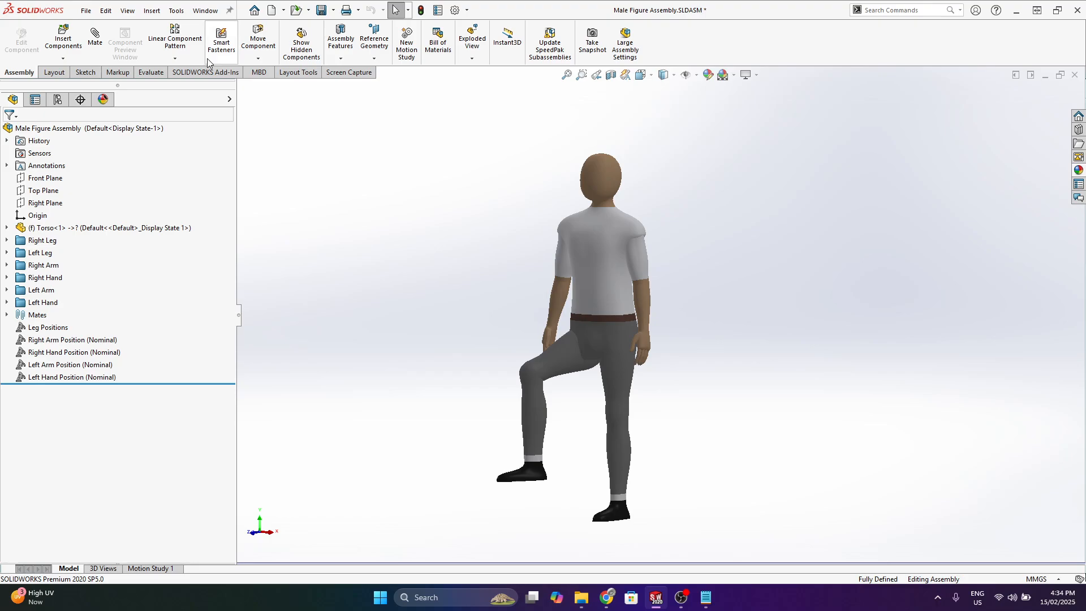
mouse_move(332, 148)
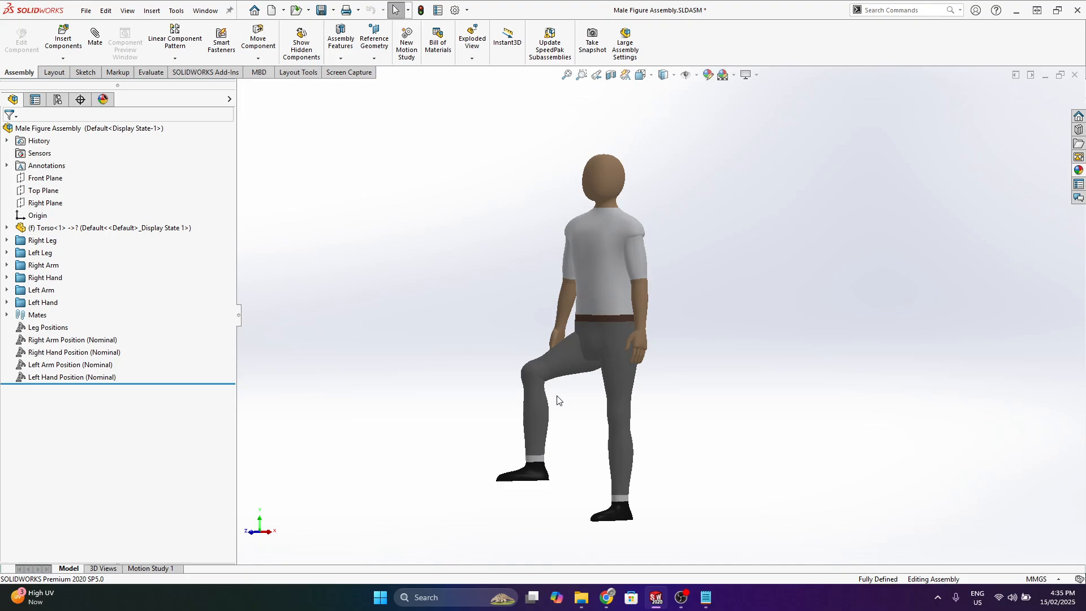
mouse_move(603, 430)
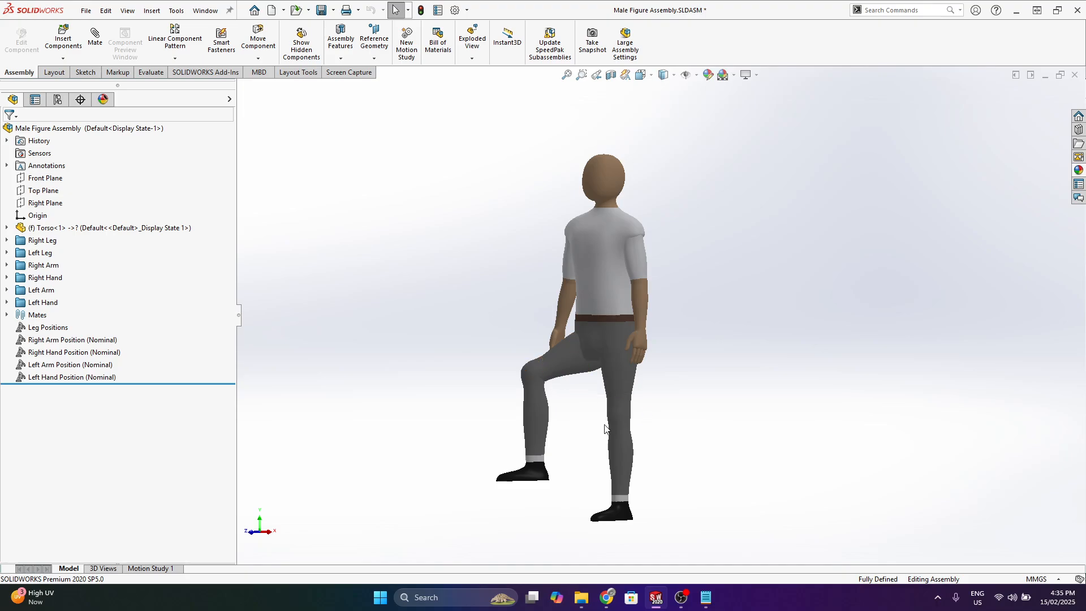
mouse_move(688, 347)
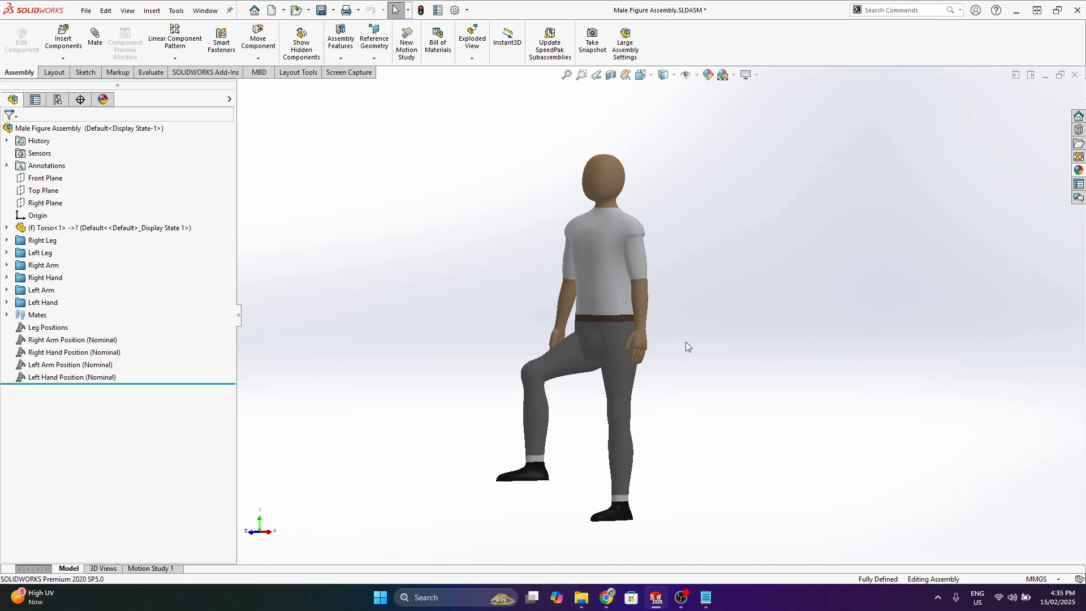
mouse_move(688, 323)
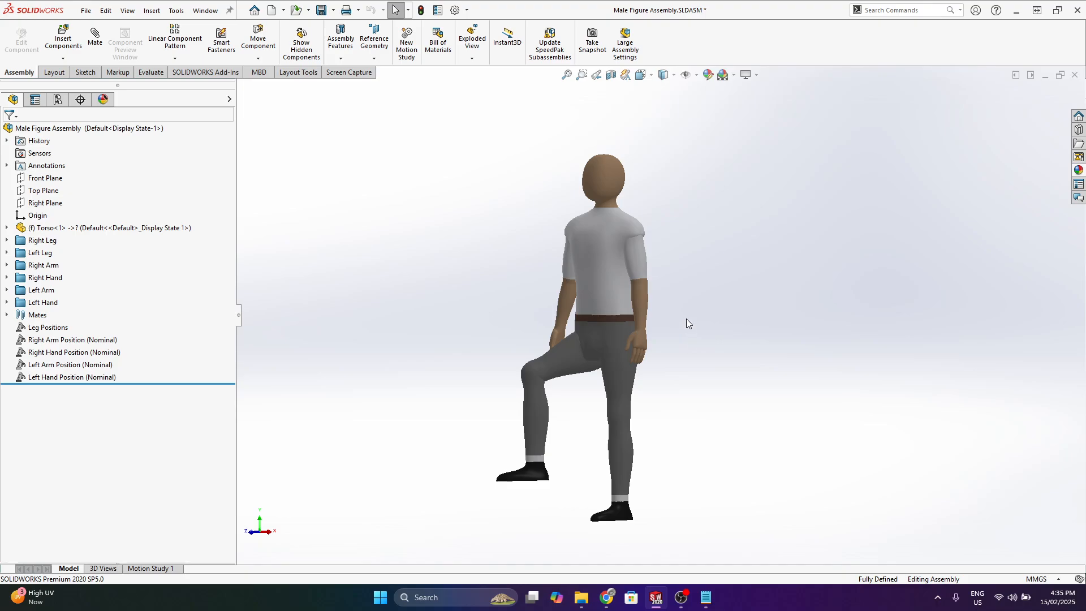
mouse_move(676, 335)
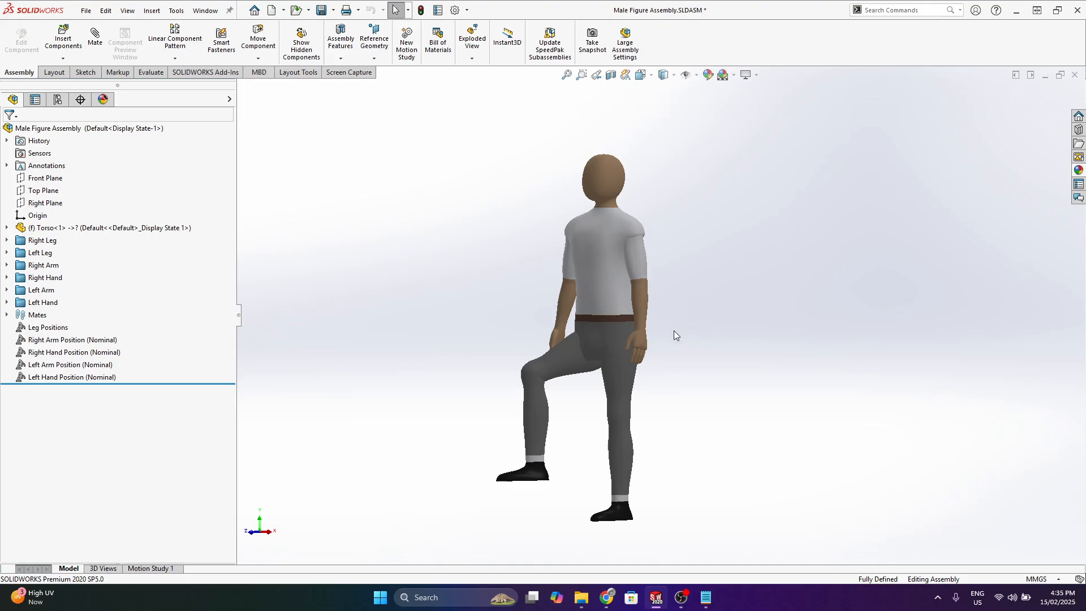
mouse_move(682, 350)
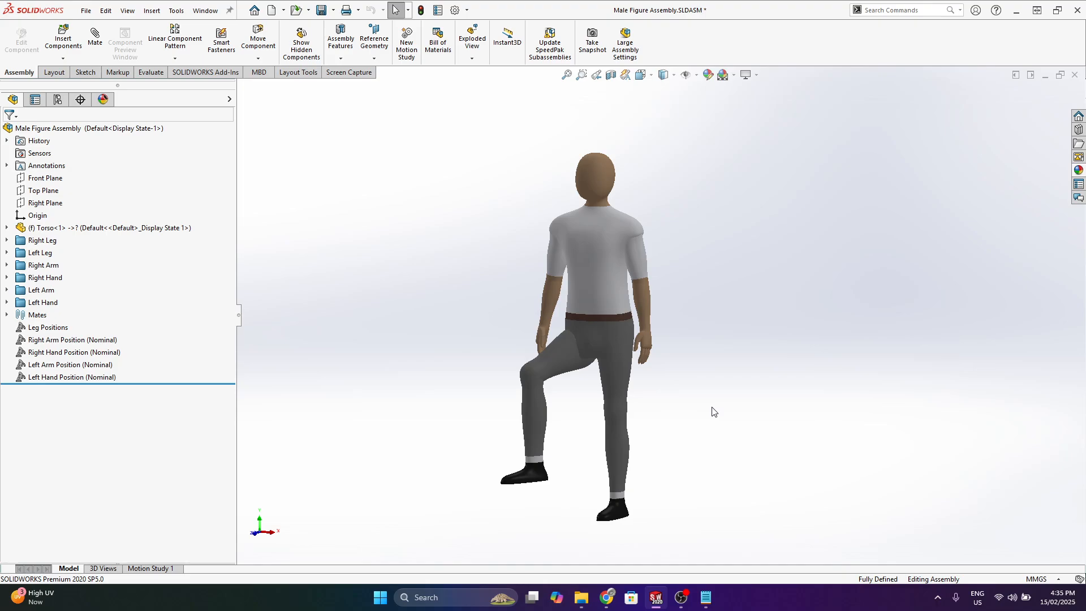
mouse_move(718, 379)
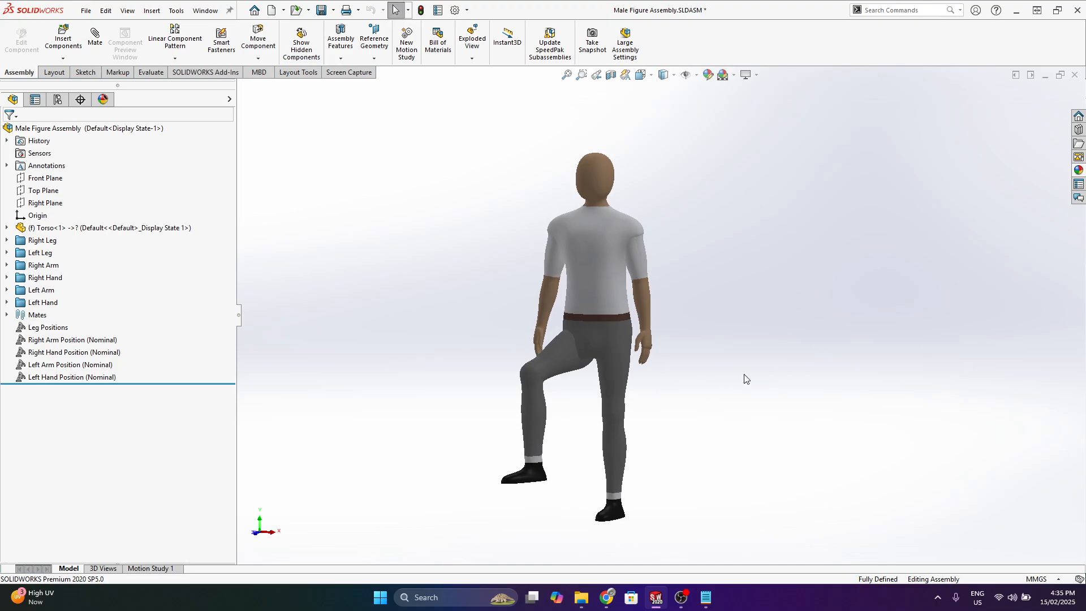
mouse_move(761, 316)
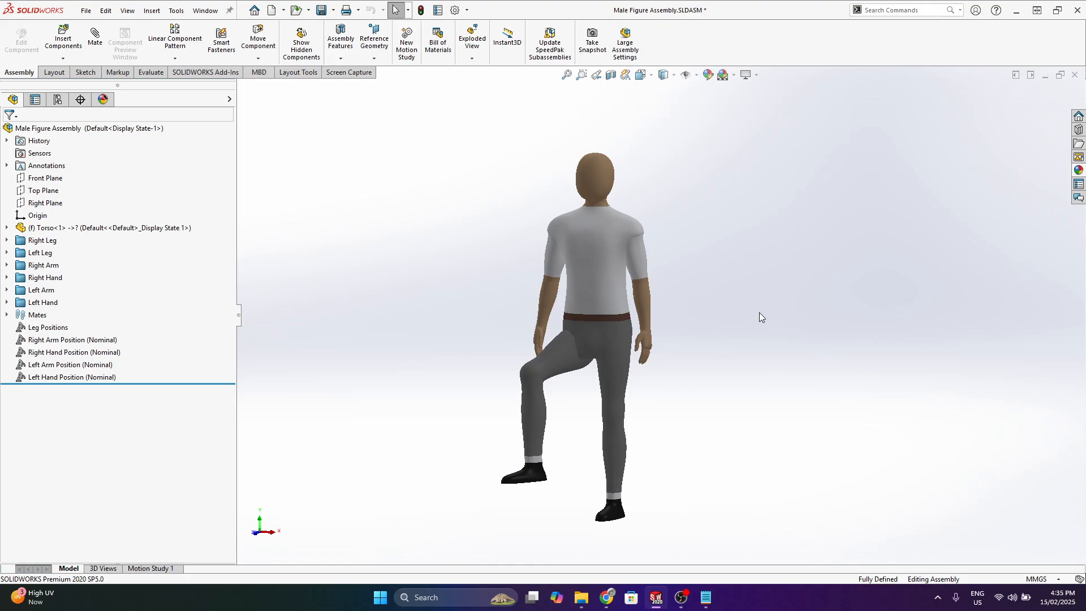
mouse_move(745, 274)
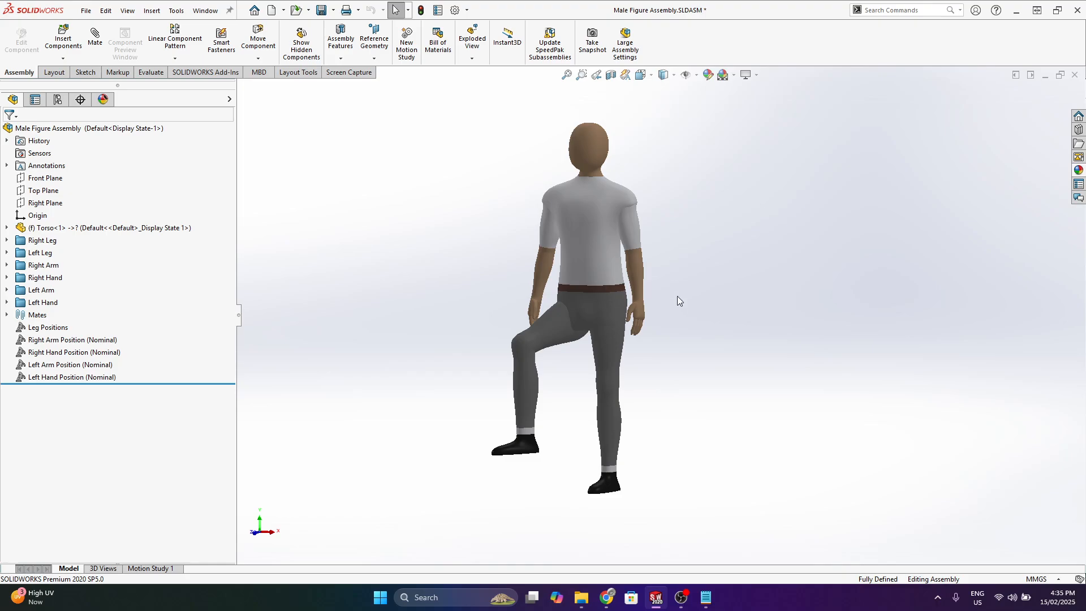
mouse_move(724, 320)
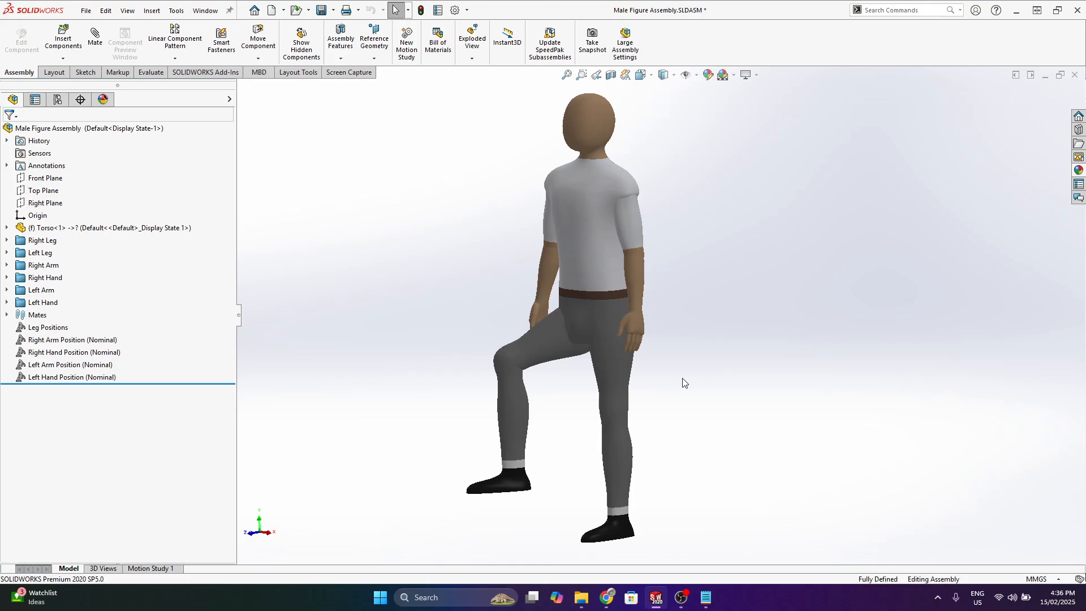
mouse_move(701, 377)
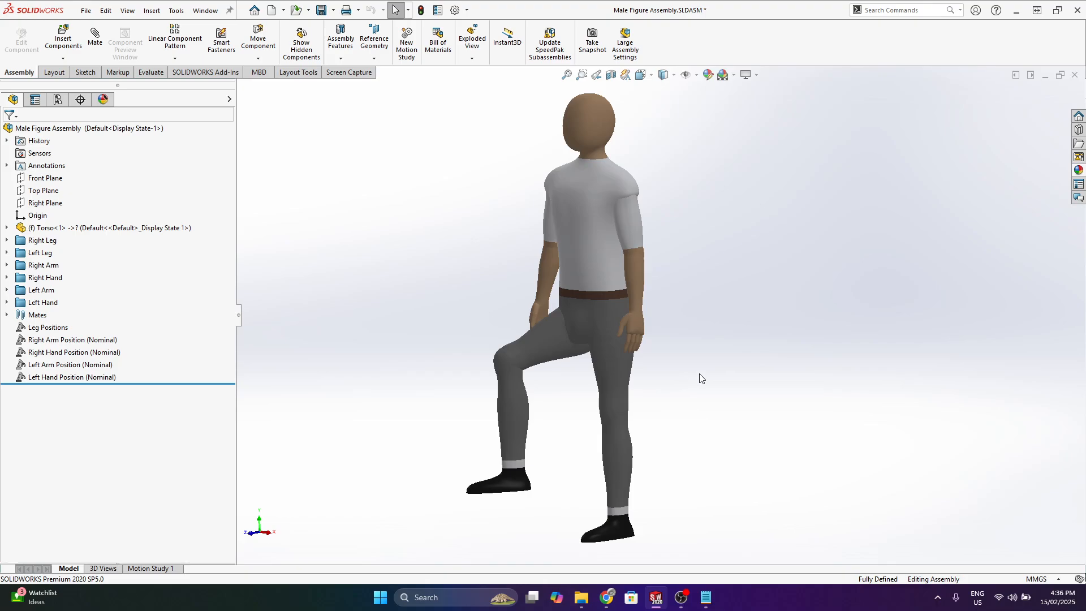
Step: View the crouching Male Figure Clone 7, then switch to the mid-stride Clone 8 assembly
click(73, 351)
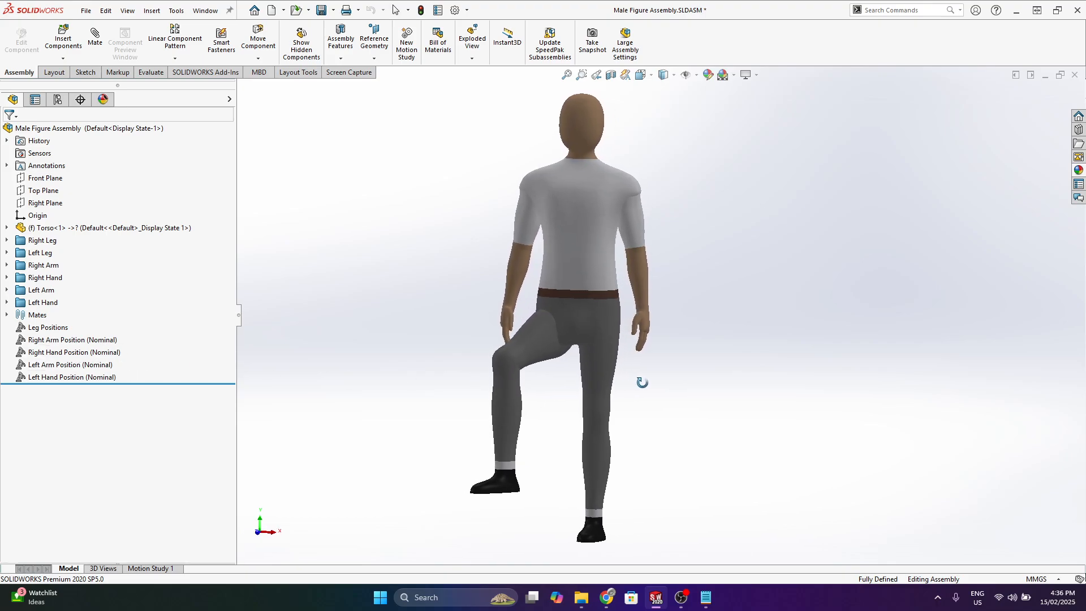
mouse_move(655, 597)
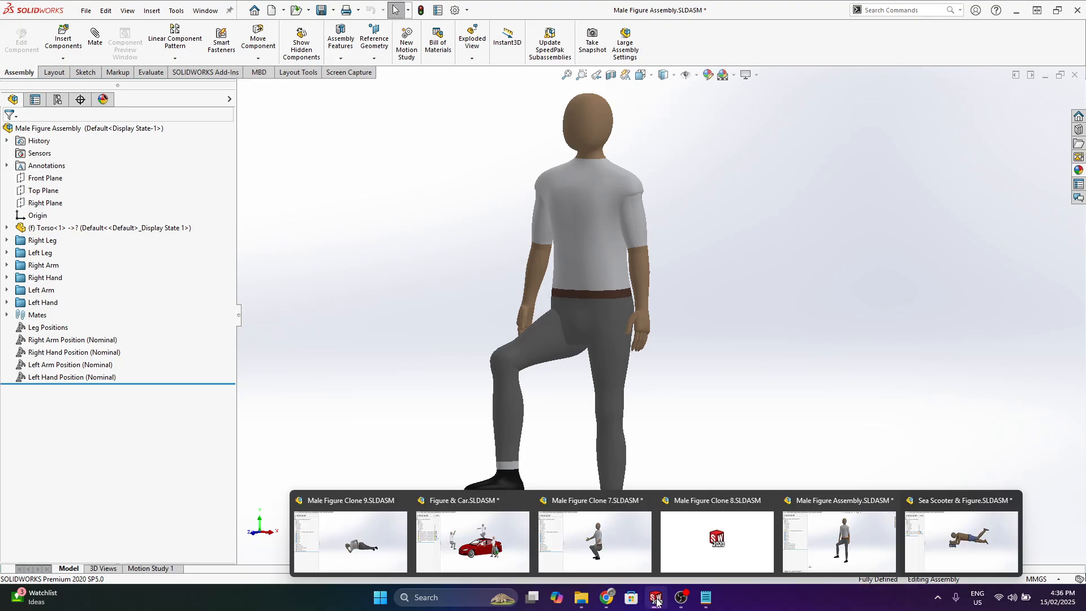
mouse_move(683, 544)
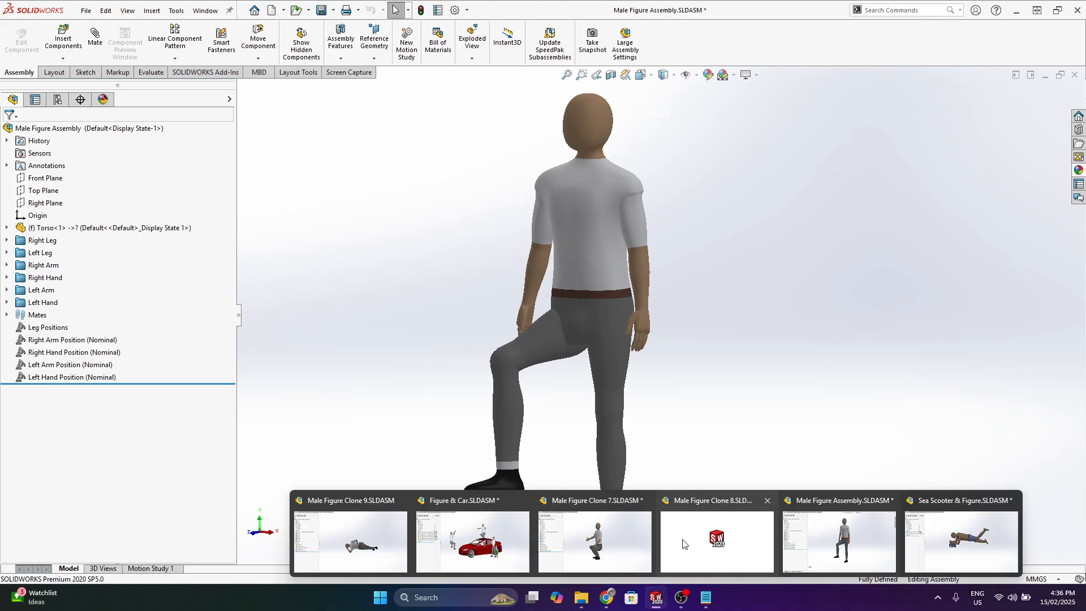
click(349, 540)
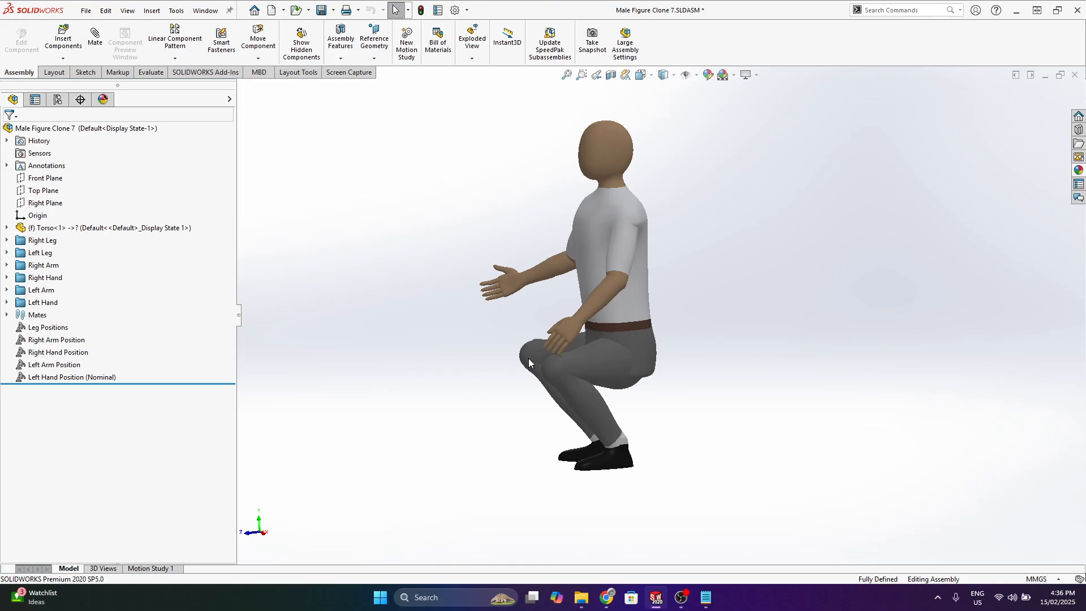
mouse_move(654, 597)
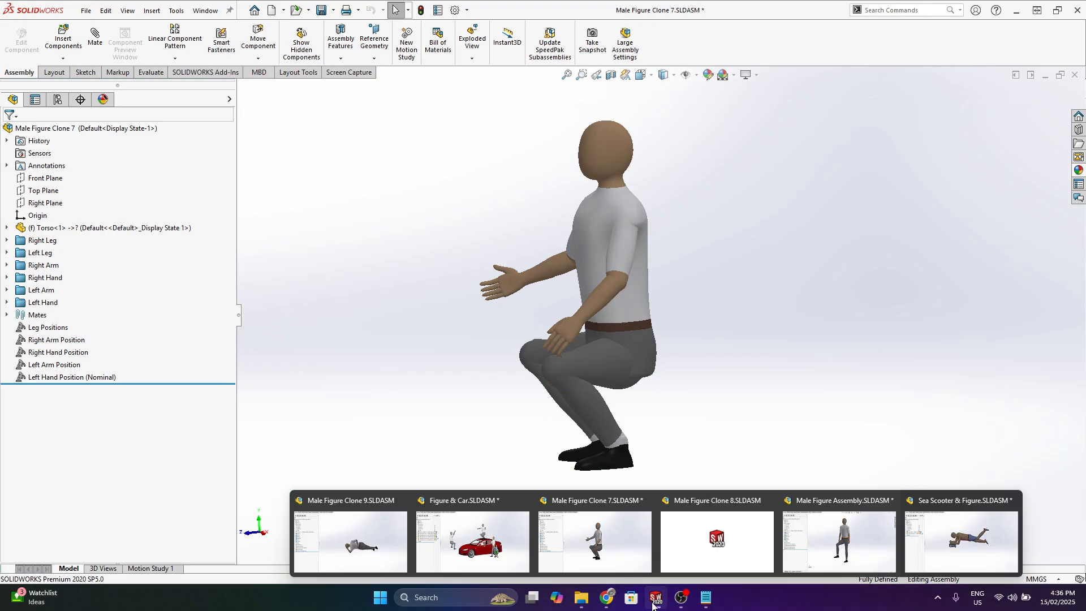
click(716, 542)
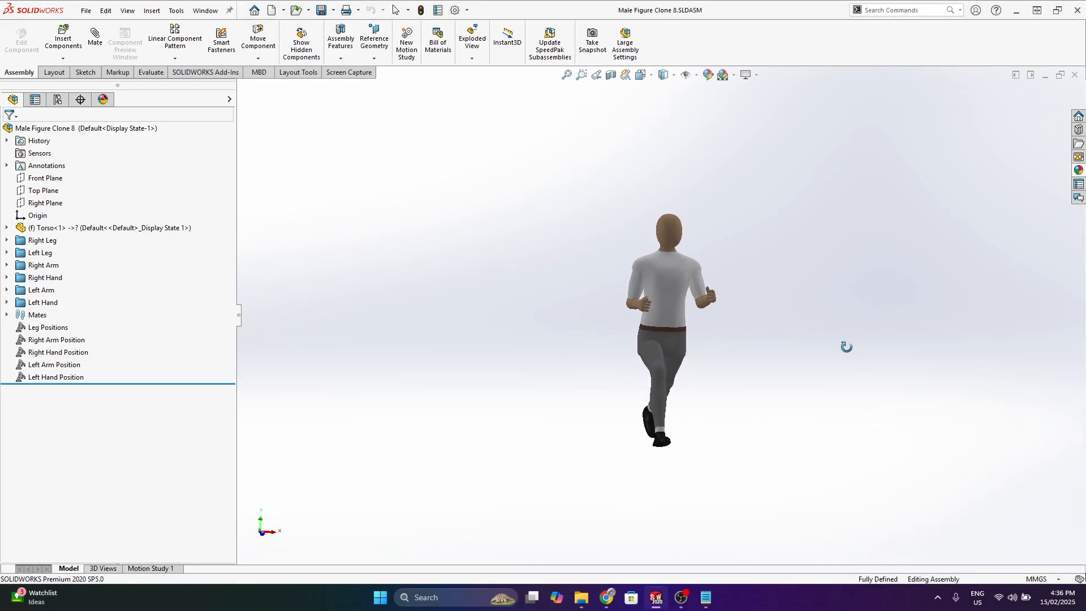
Step: Orbit the view around the running figure
drag(668, 326, 603, 290)
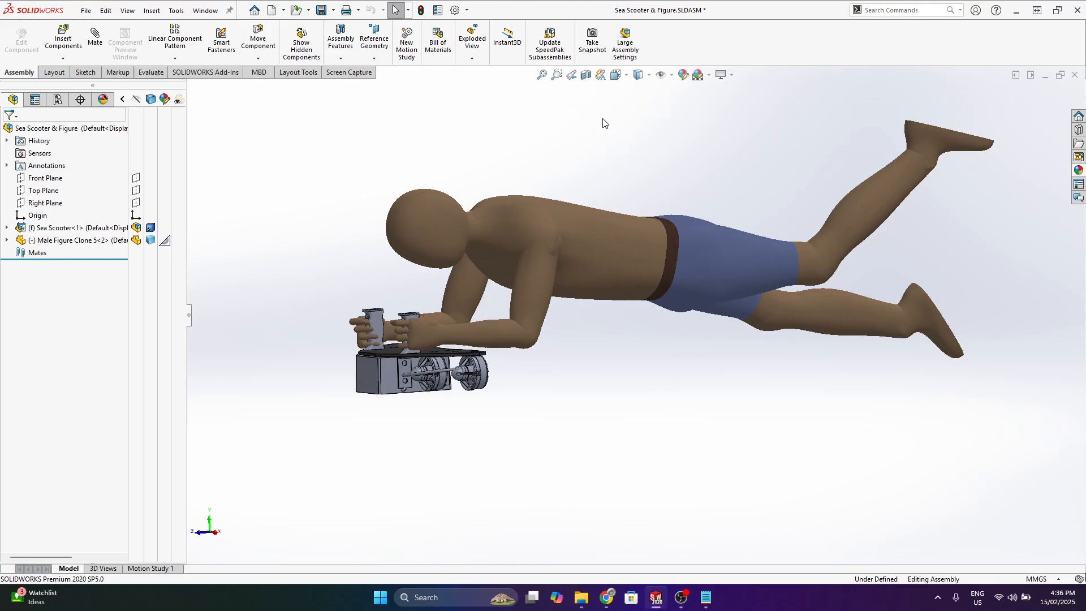
mouse_move(644, 215)
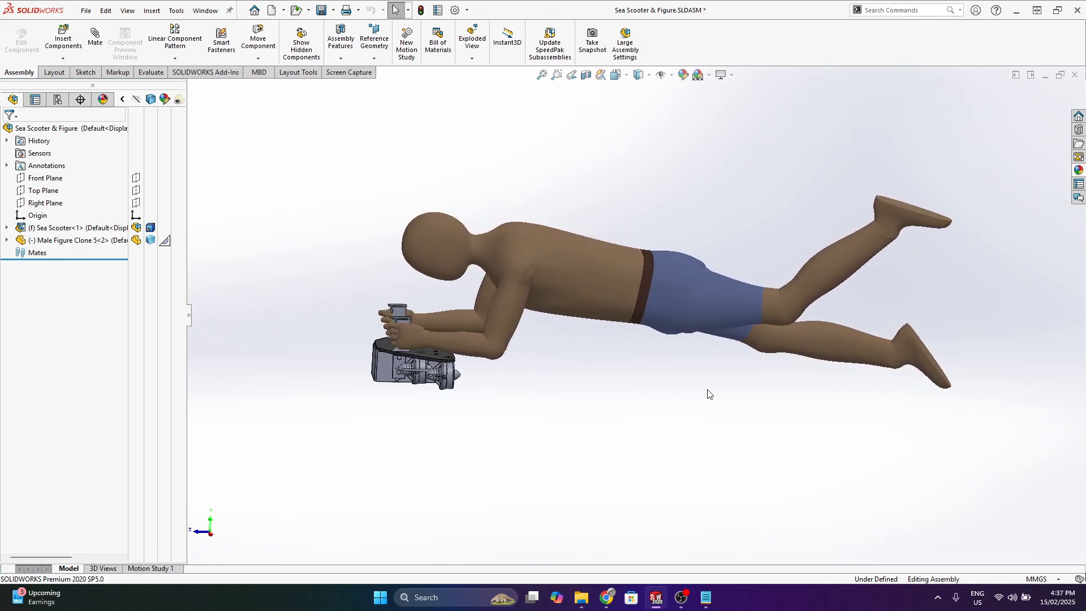
mouse_move(572, 331)
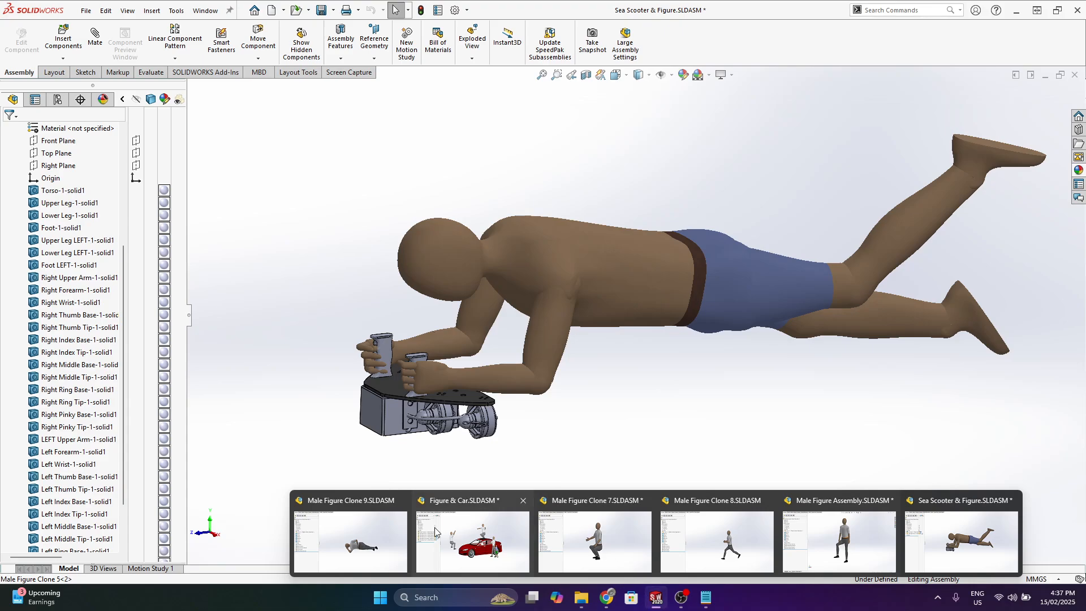
Step: Activate the Figure & Car assembly showing posed figures around the red car
click(471, 540)
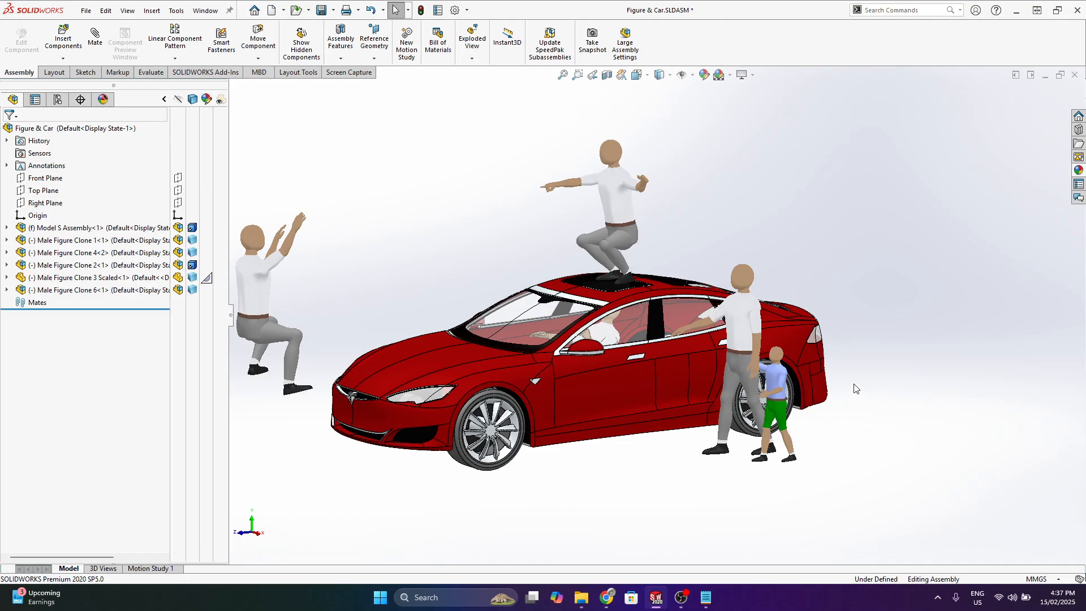
mouse_move(853, 417)
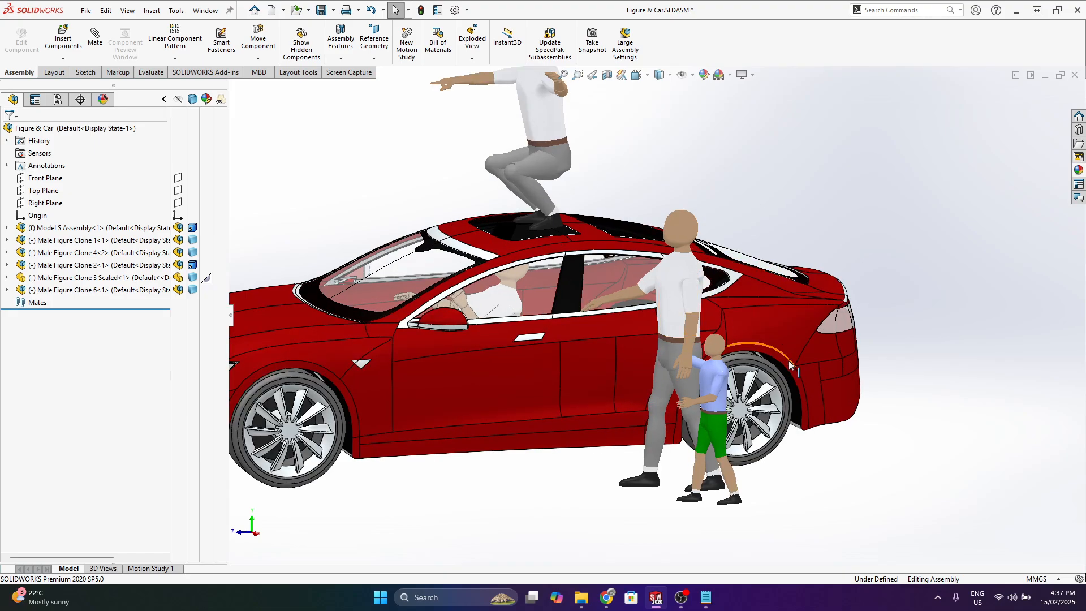
mouse_move(817, 488)
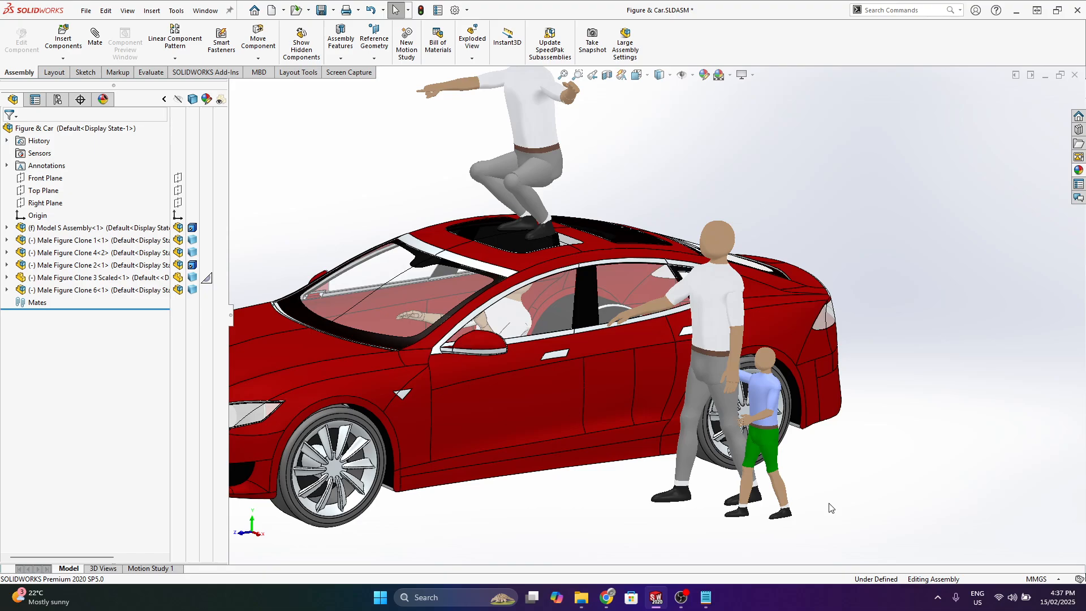
mouse_move(825, 481)
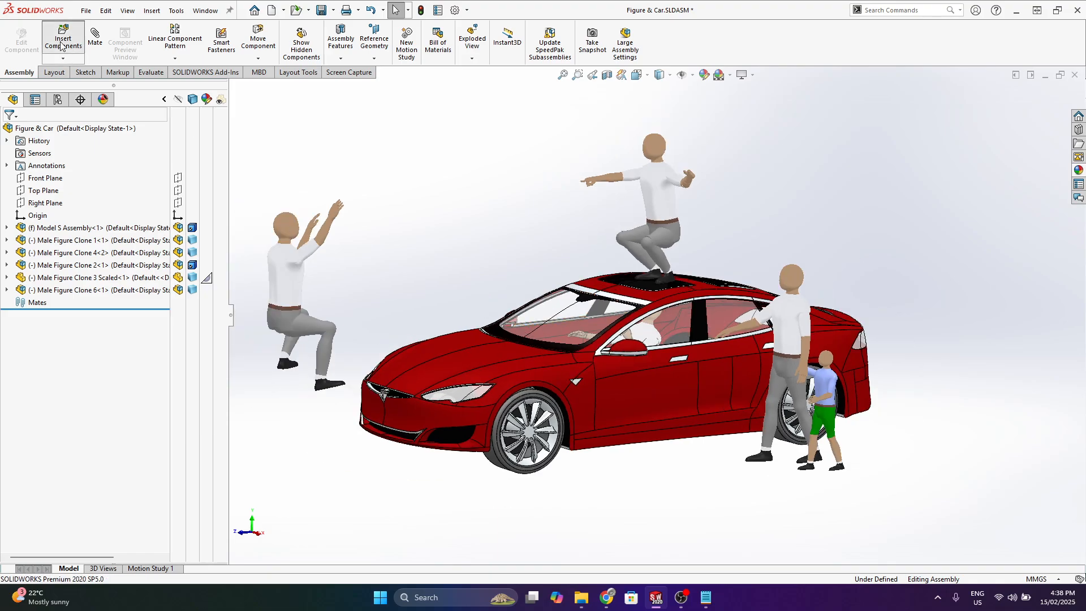
Step: Insert the Male Figure Assembly into the car scene and select it for seated posing
click(62, 39)
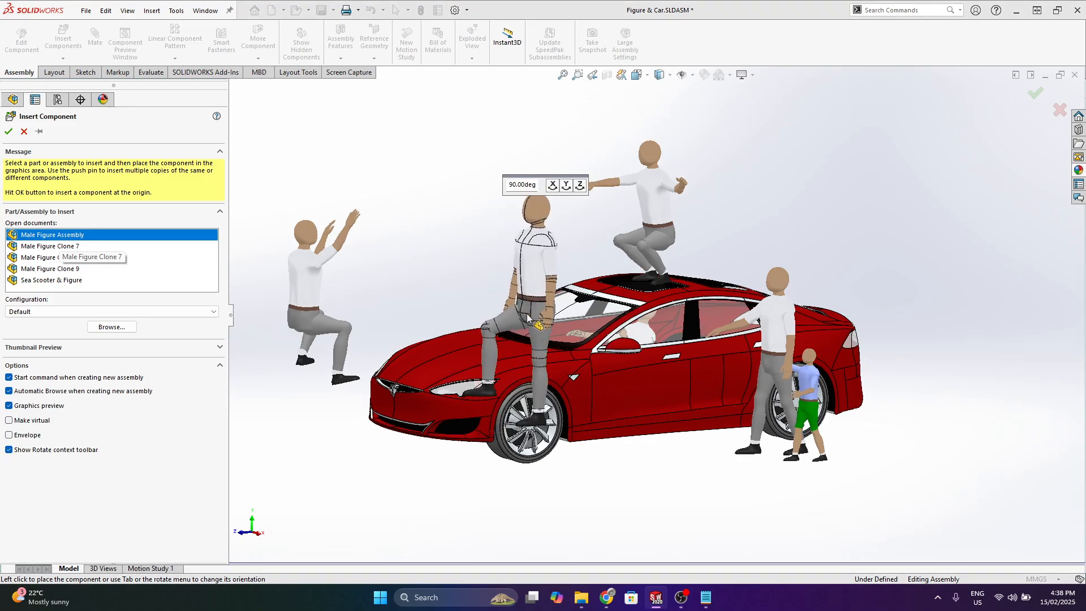
click(23, 131)
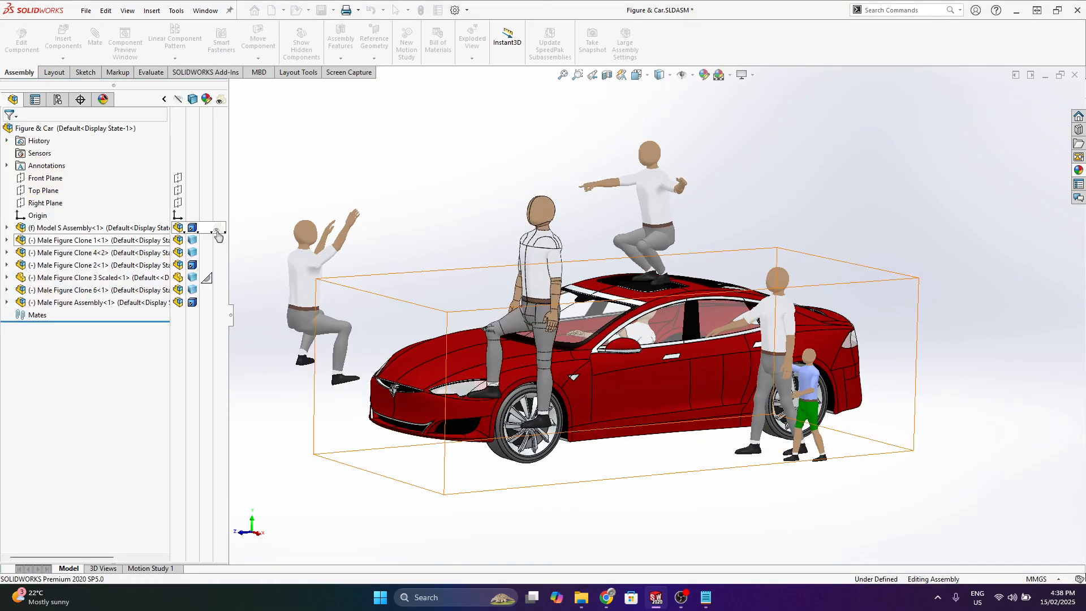
click(193, 303)
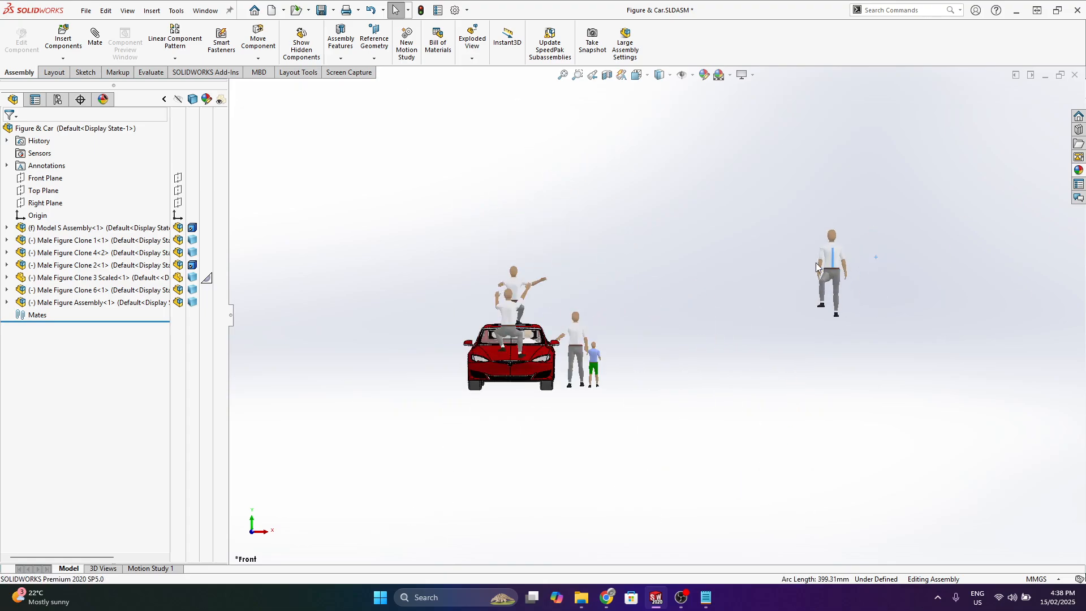
scroll(up, 3)
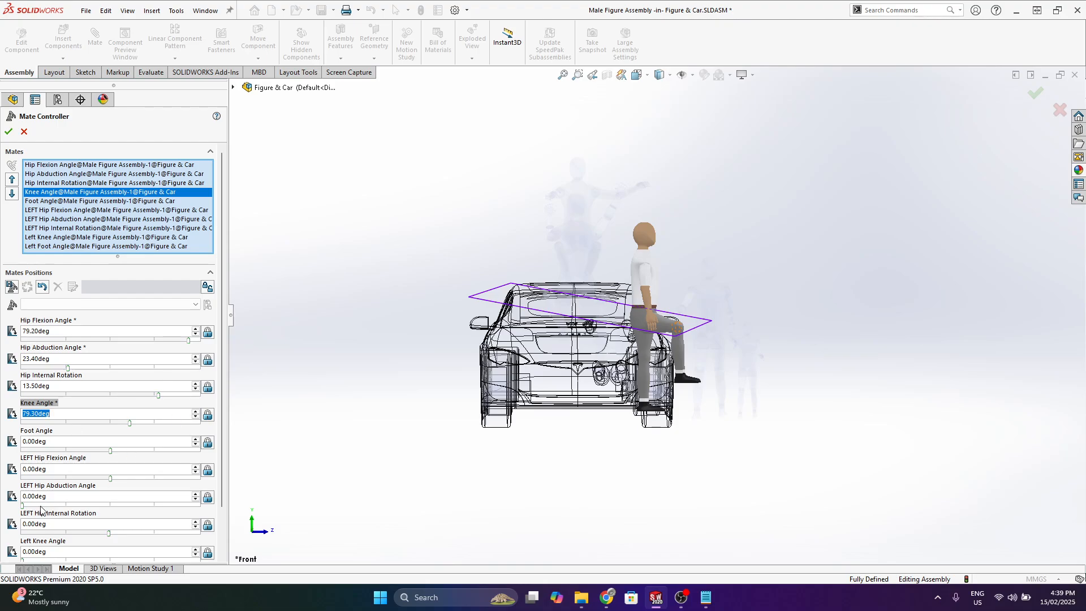
Step: Set LEFT Hip Flexion to -80° and Left Knee Angle to 79.30° for a seated left leg
click(117, 218)
text(-80)
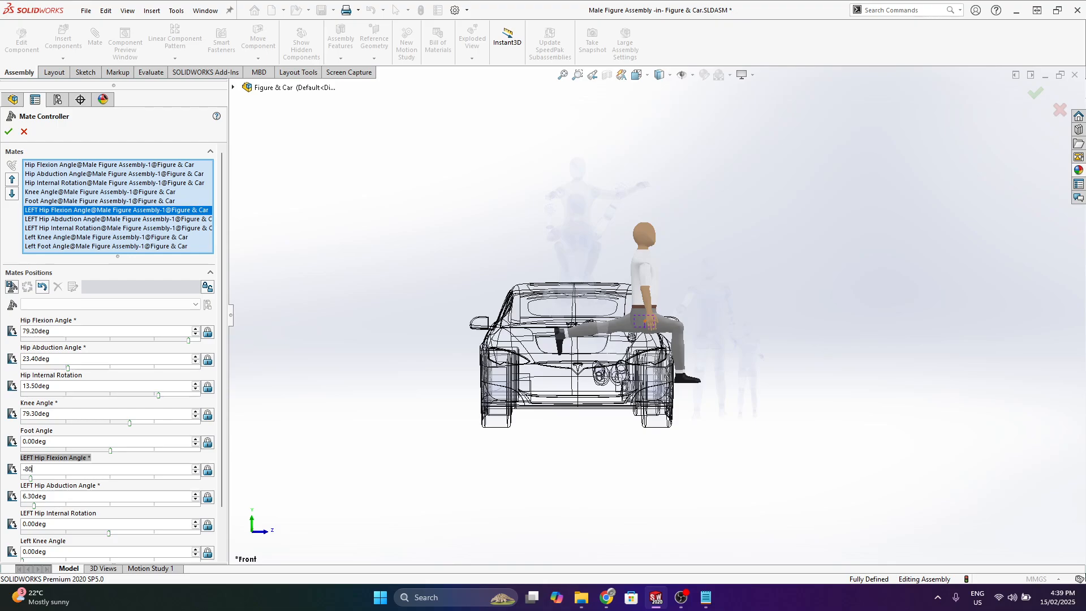
key(Return)
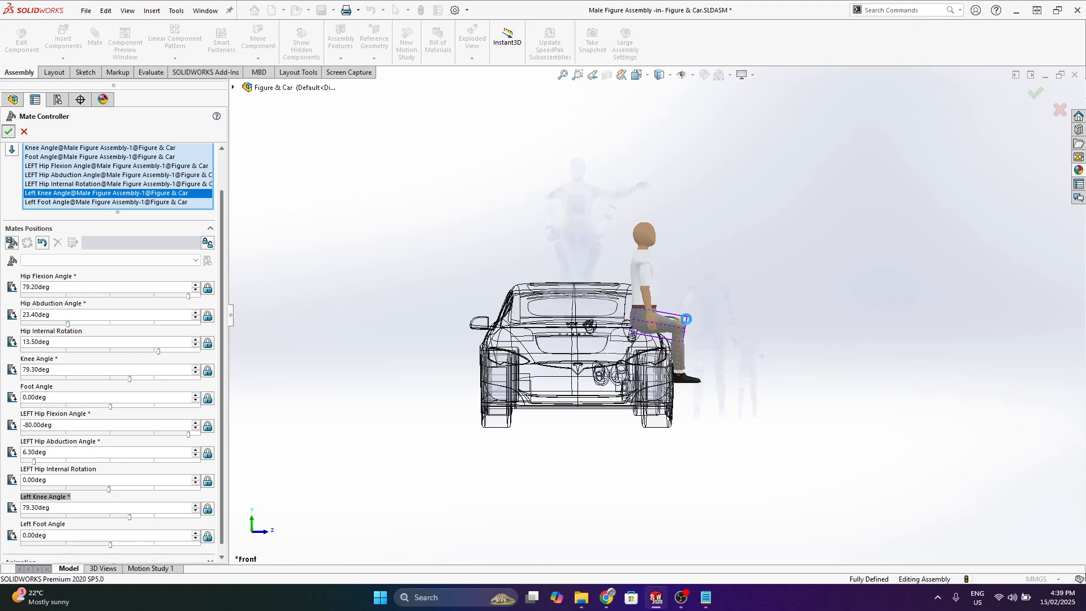
Step: Accept the seated leg pose so the figure perches on the car's front
click(8, 131)
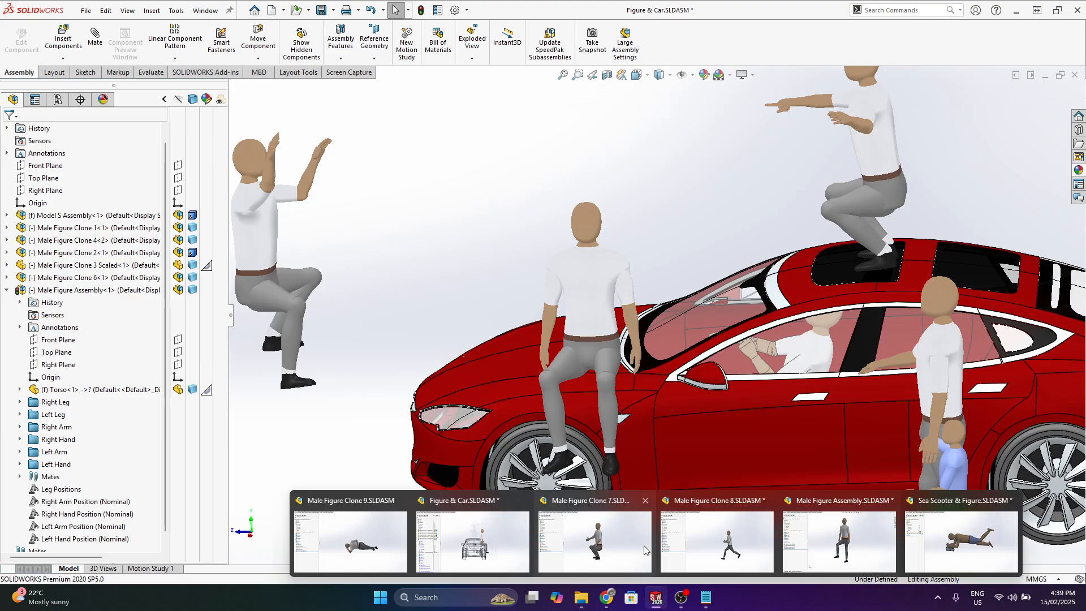
Step: In the base Male Figure Assembly, adjust right hip abduction, rotation, knee and foot angles into a wide lunge
click(591, 541)
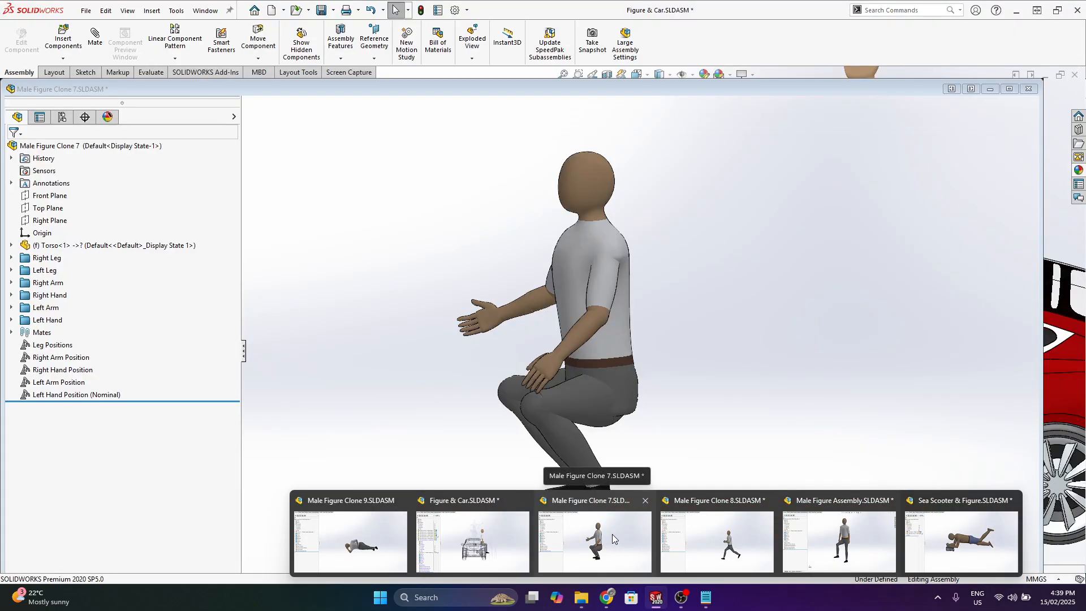
click(838, 541)
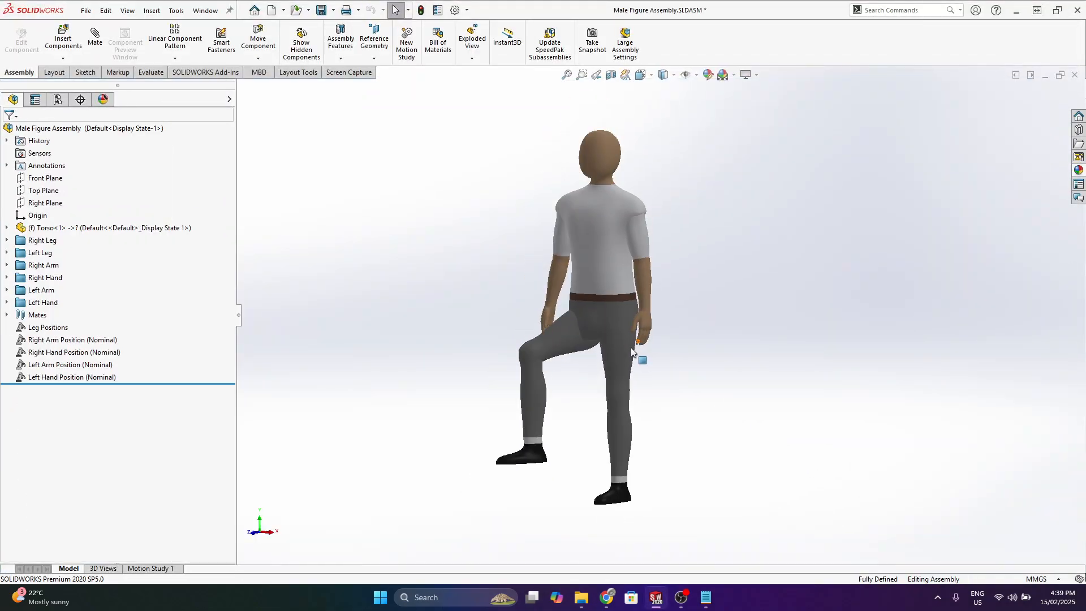
click(48, 327)
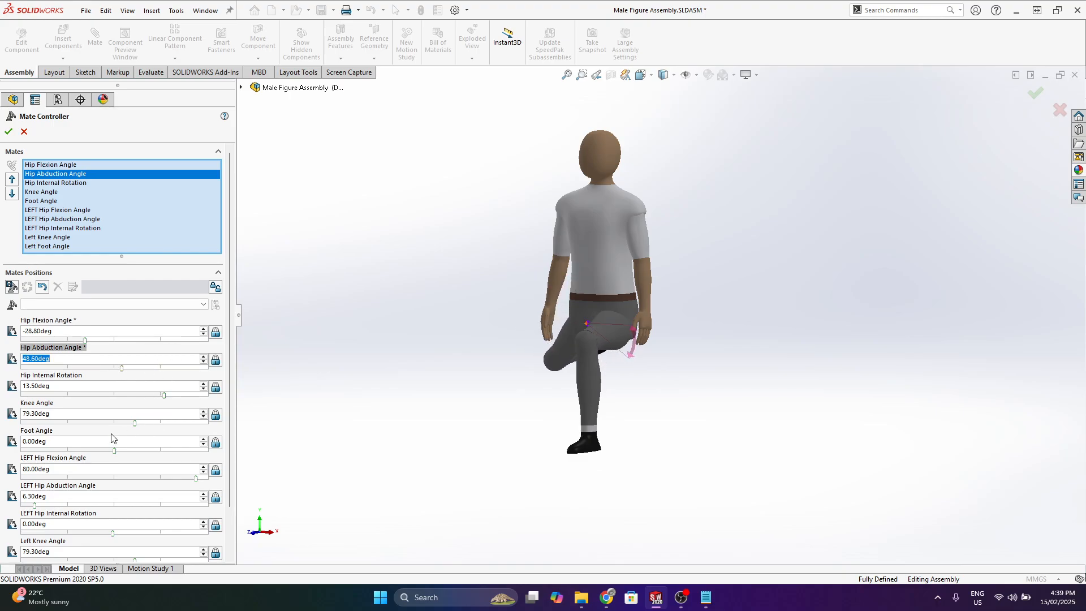
click(40, 192)
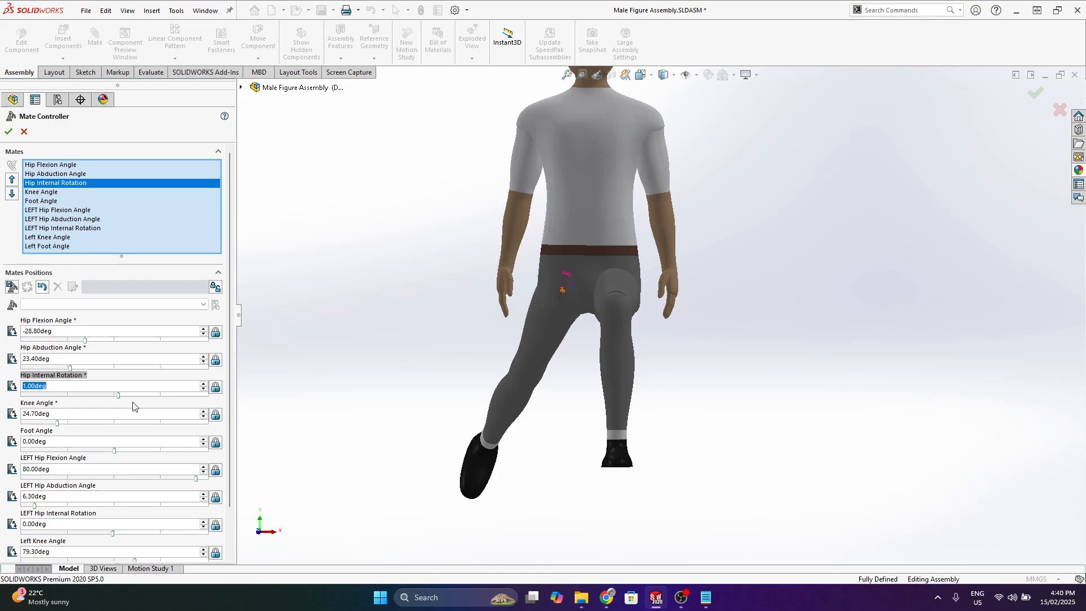
scroll(down, 3)
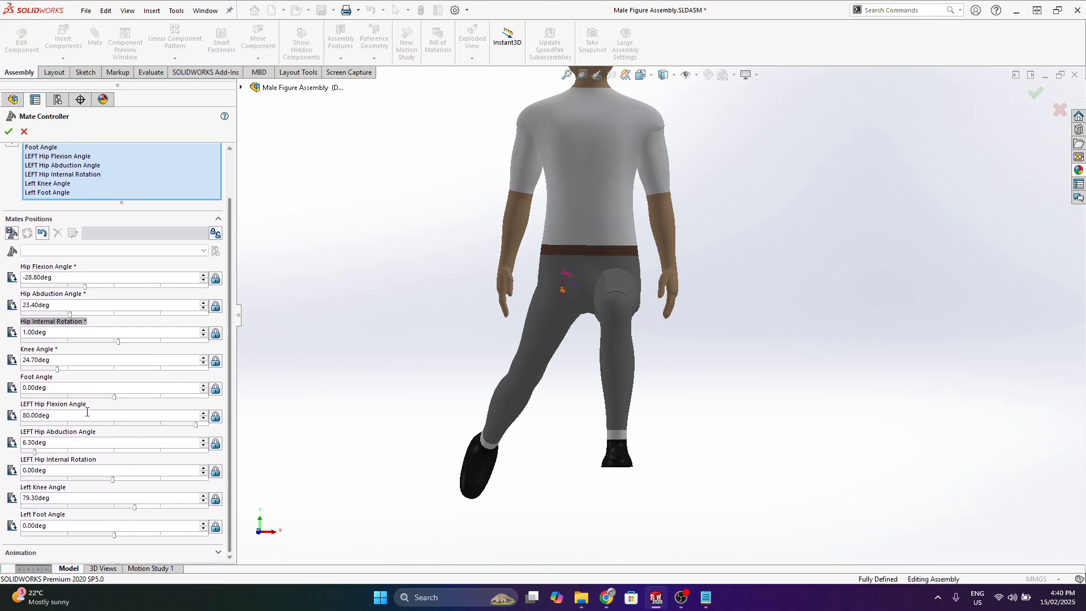
mouse_move(105, 411)
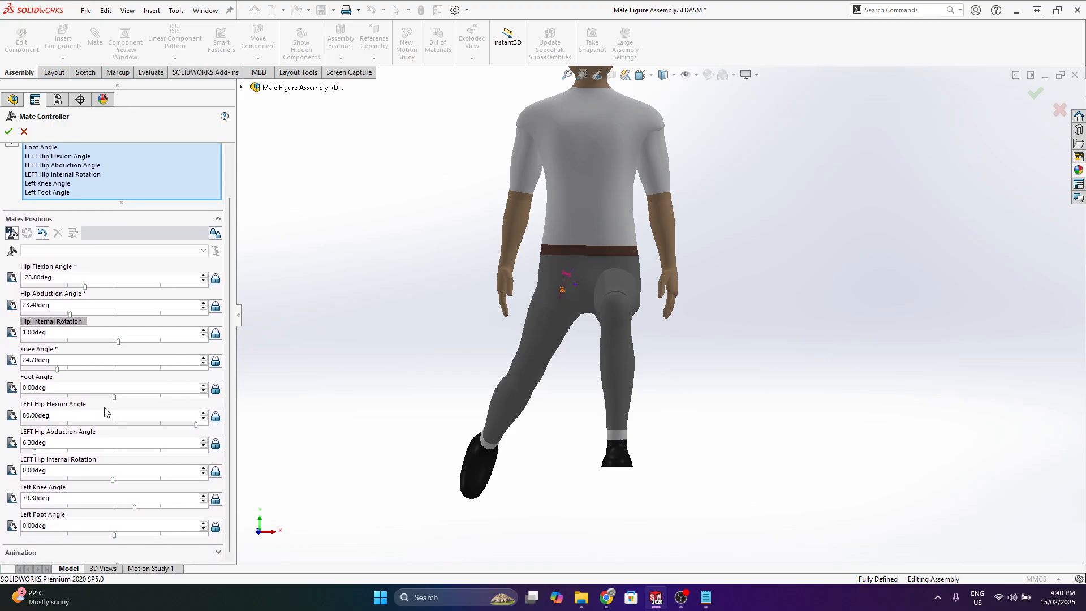
click(42, 147)
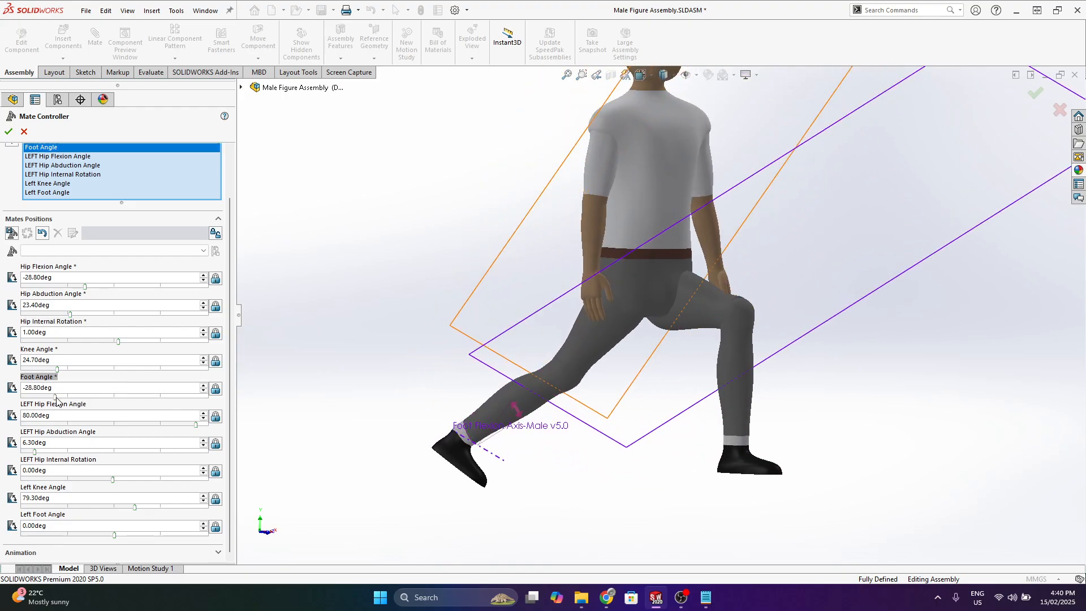
click(8, 131)
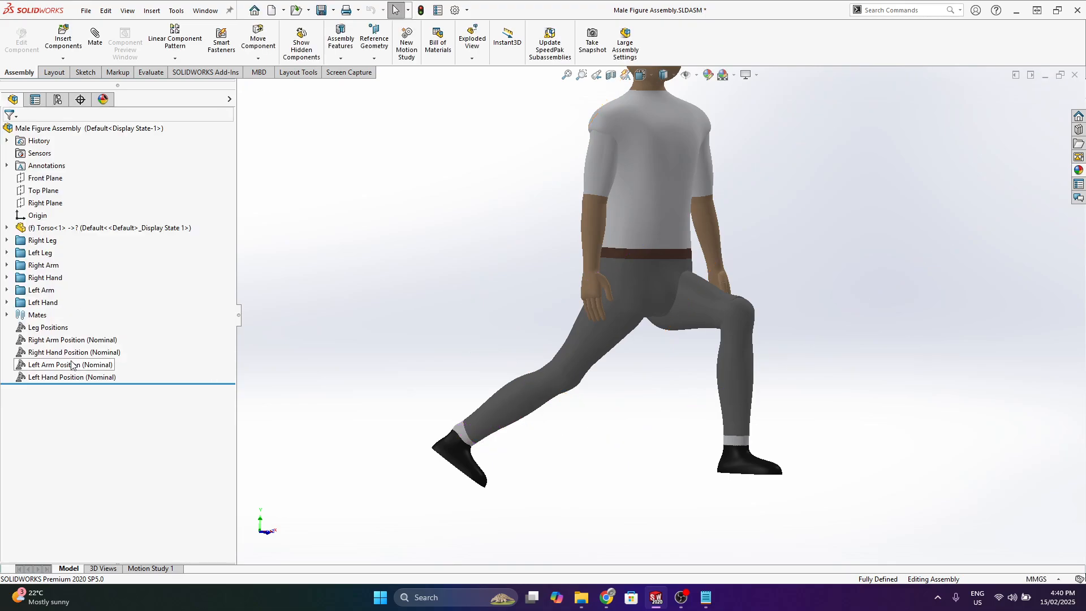
Step: Edit Right Arm Position with shoulder abduction, 102° elbow and internal rotation for a wave
right_click(72, 339)
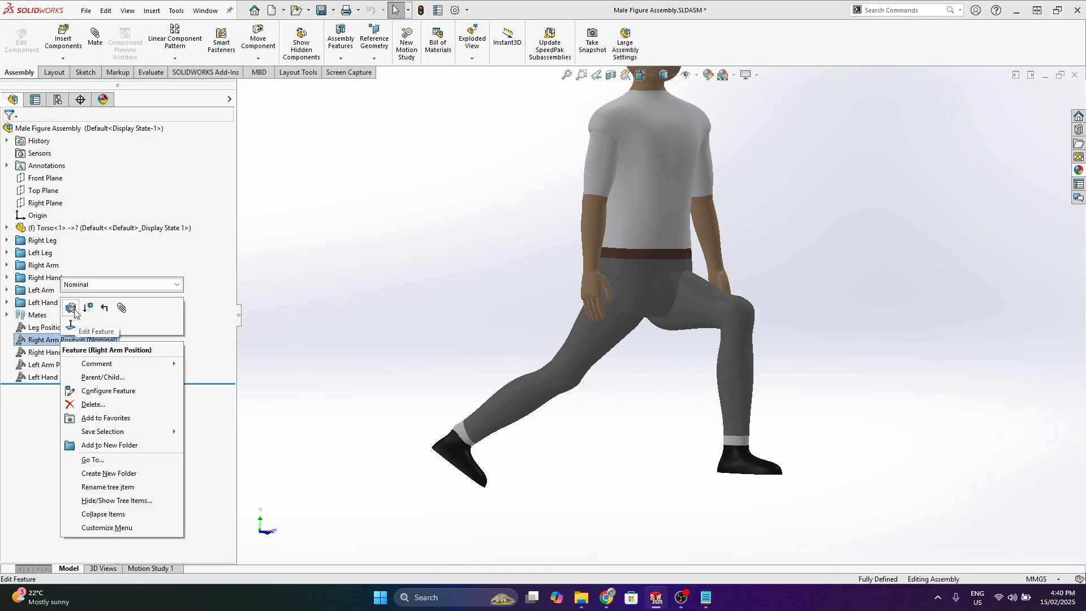
click(71, 308)
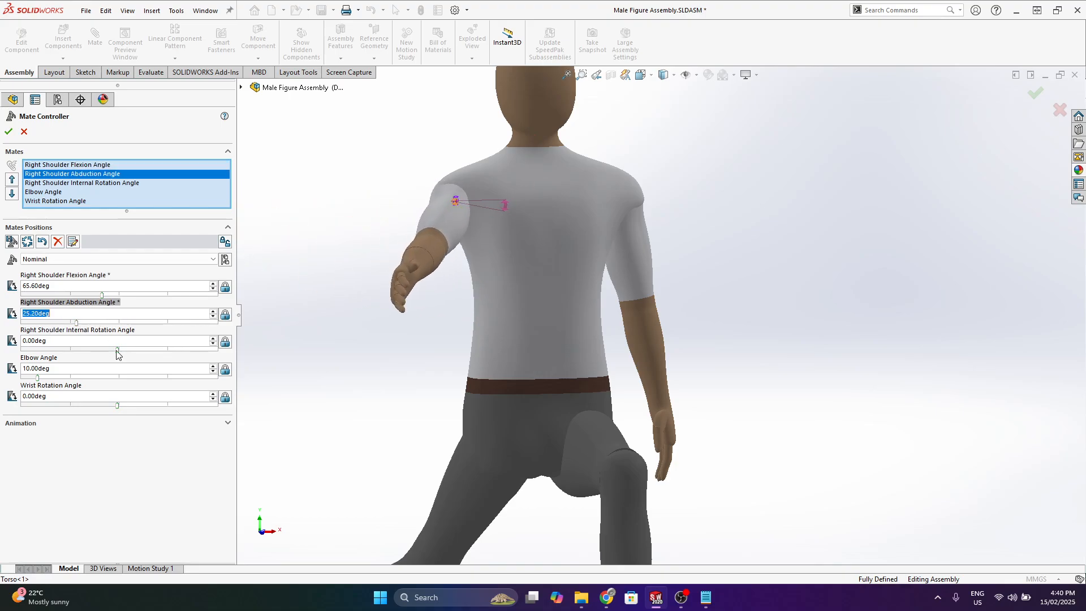
click(83, 182)
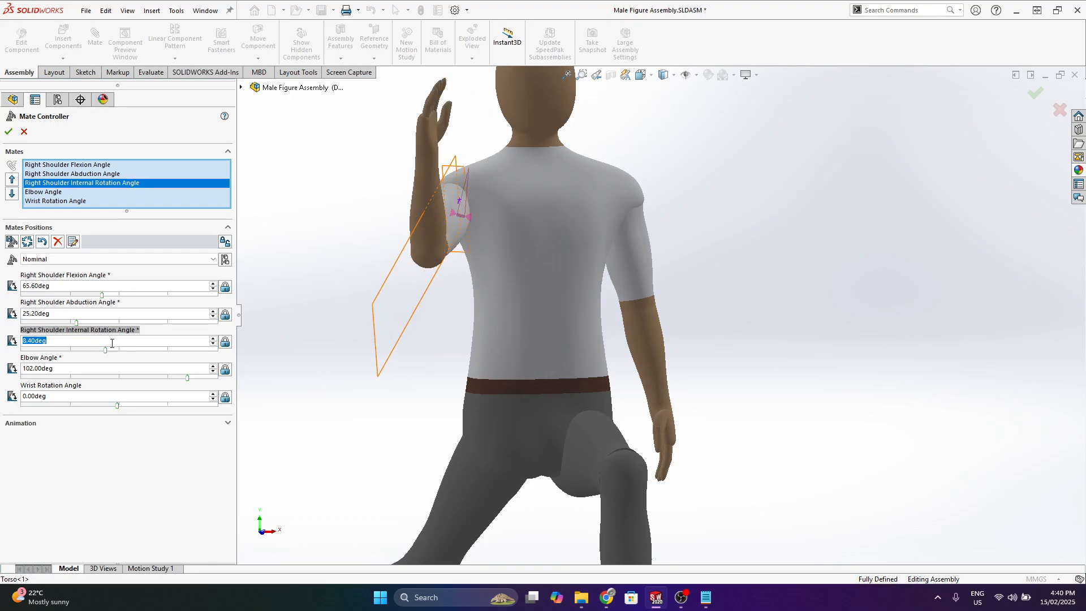
click(43, 192)
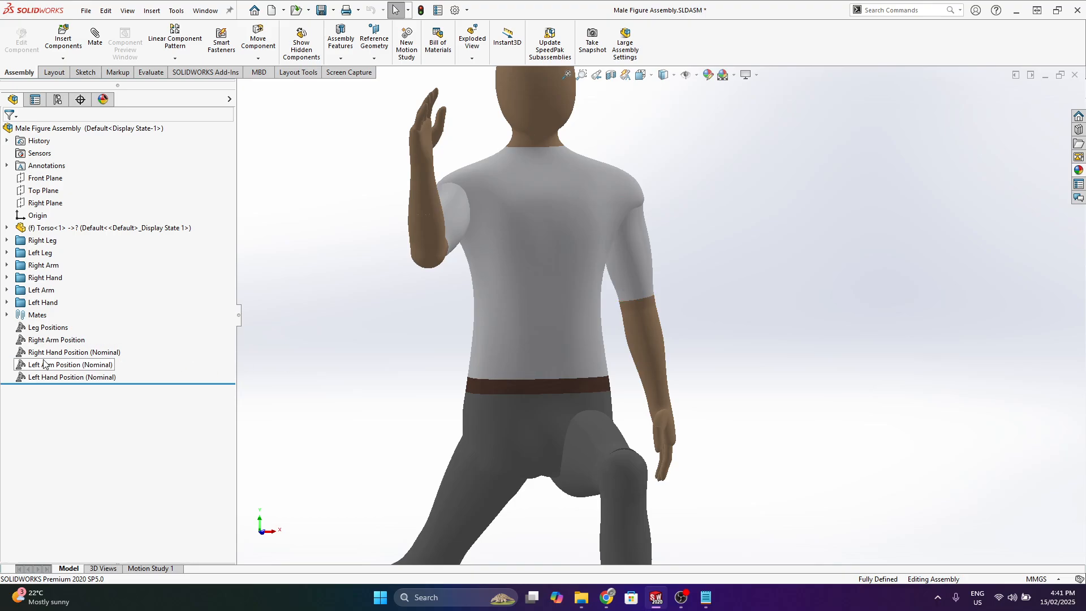
Step: Set Right Thumb Tip 22.5°, Index Base 45° and Index Tip 78.3° for an OK sign
right_click(74, 351)
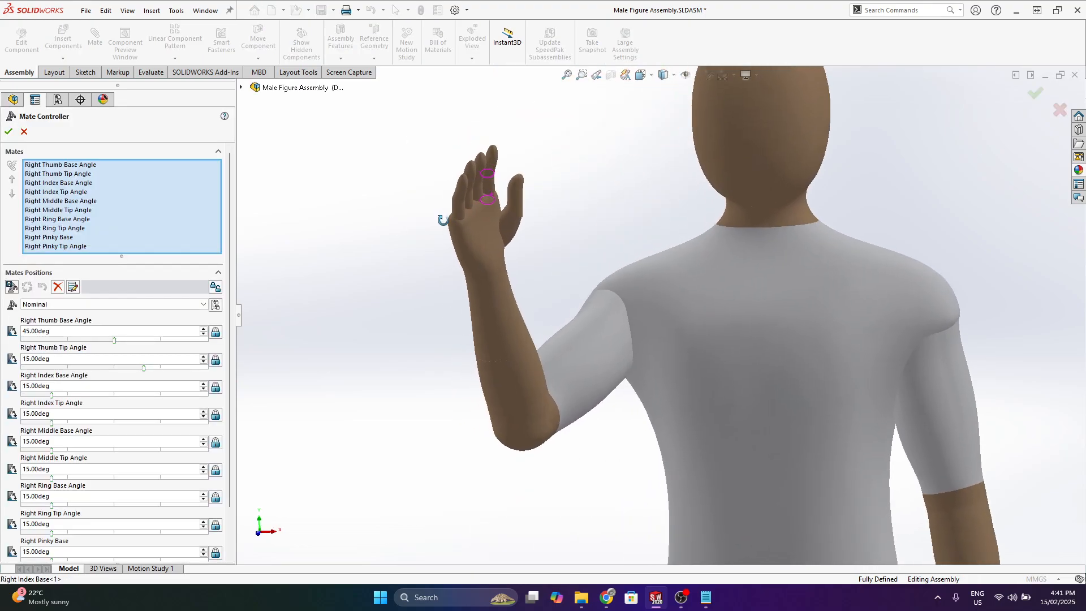
click(60, 164)
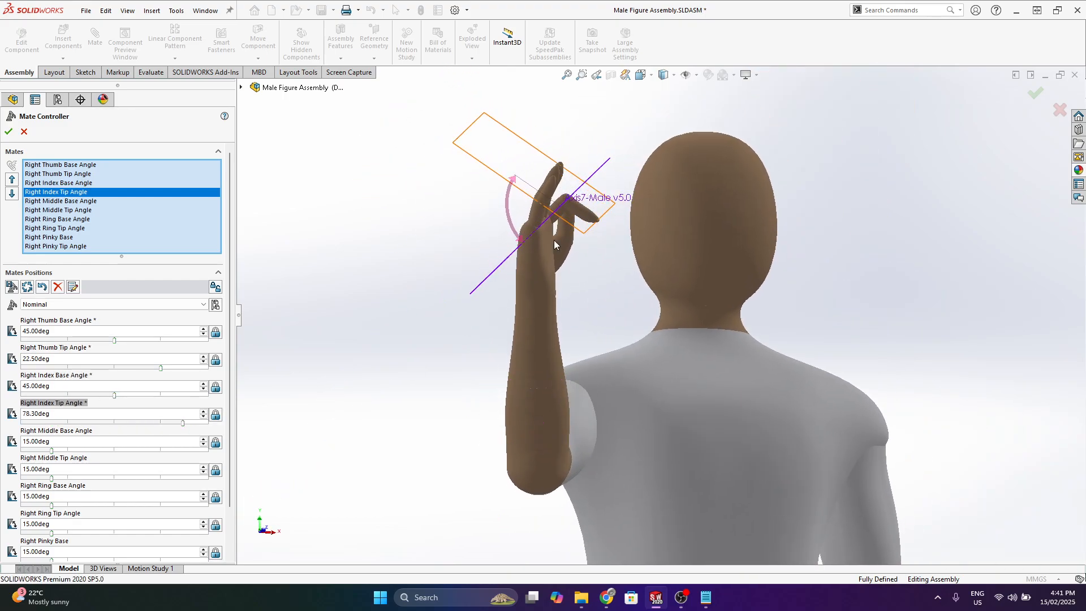
mouse_move(612, 270)
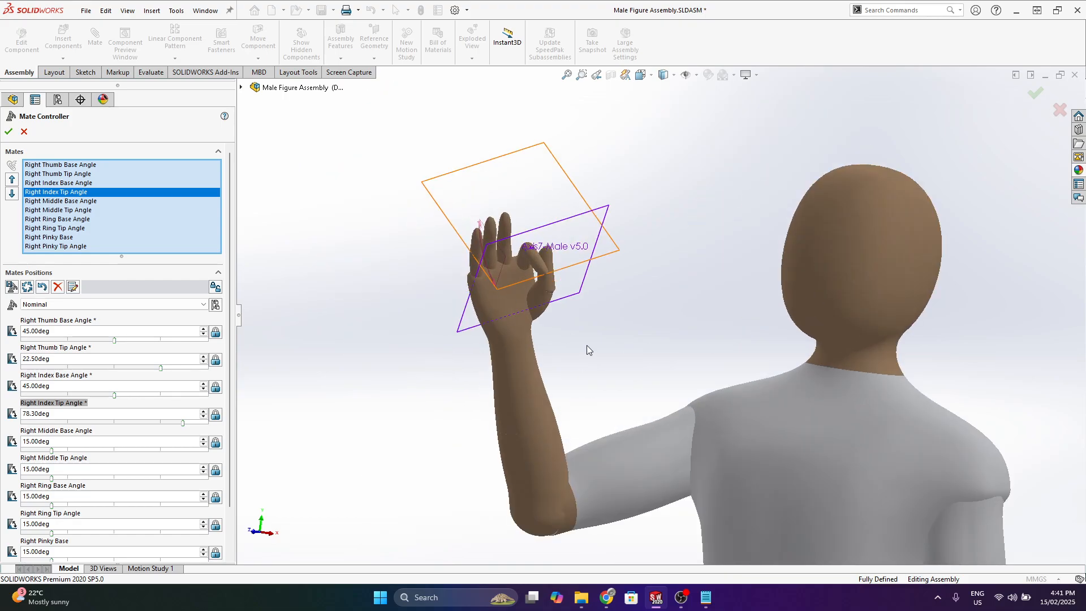
mouse_move(608, 340)
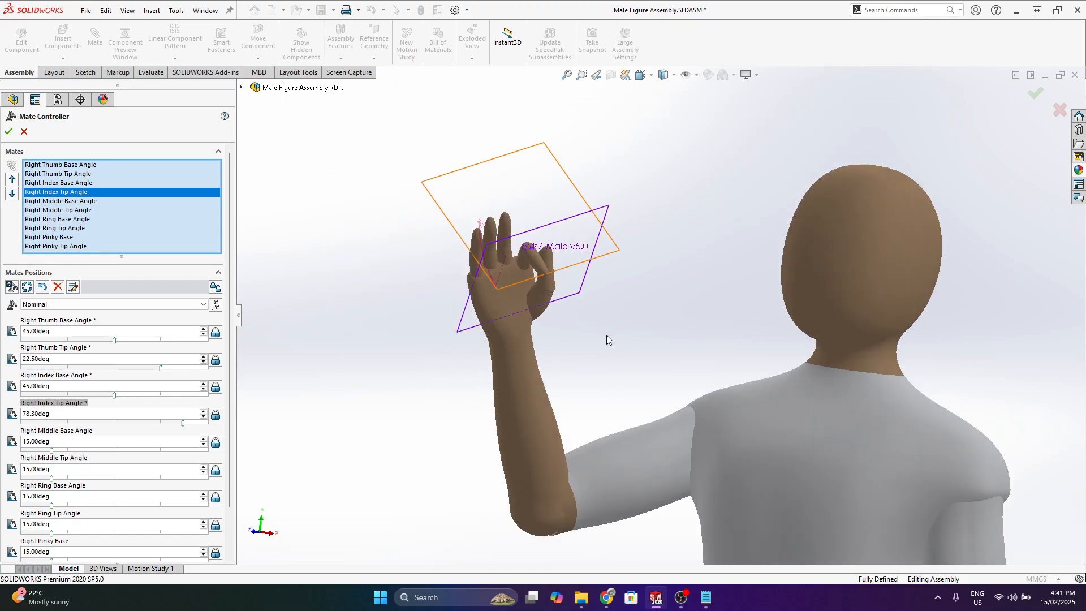
click(8, 132)
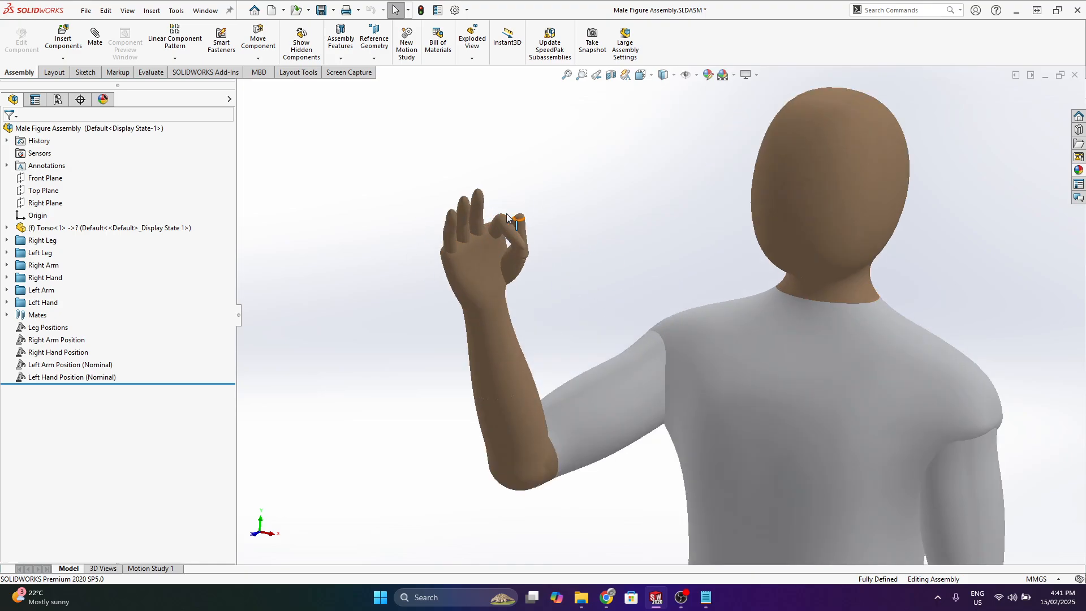
Step: Zoom out to bring the whole waving figure with its raised knee into view
scroll(down, 3)
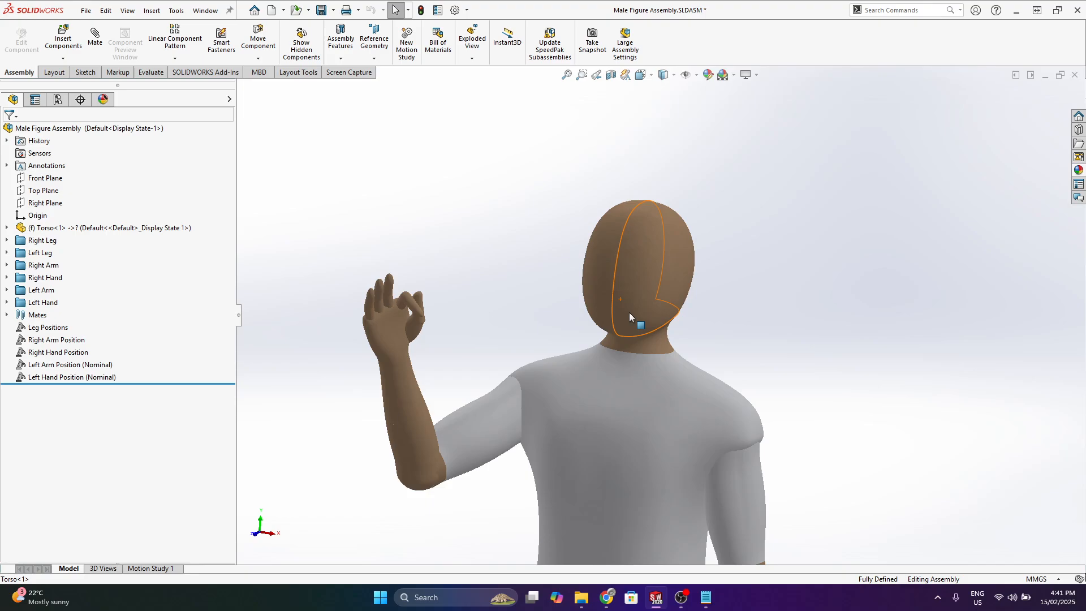
scroll(down, 3)
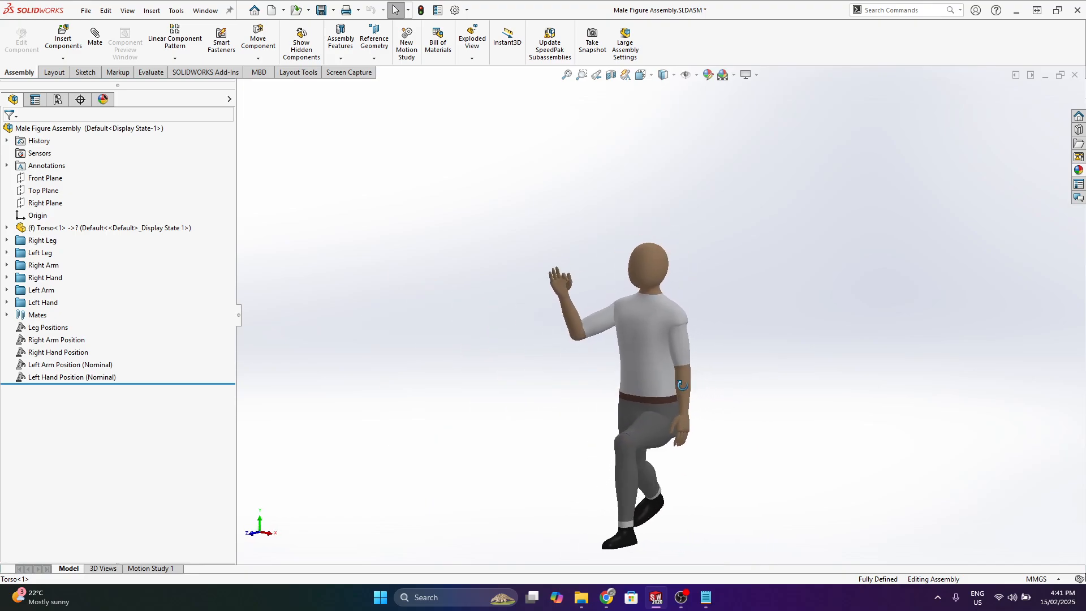
mouse_move(647, 379)
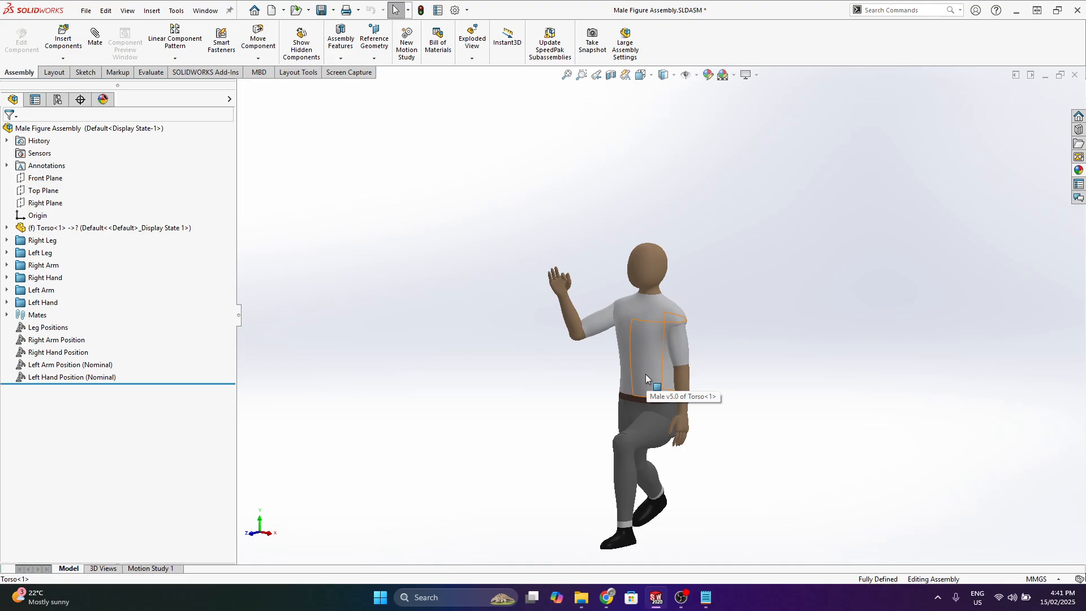
mouse_move(672, 274)
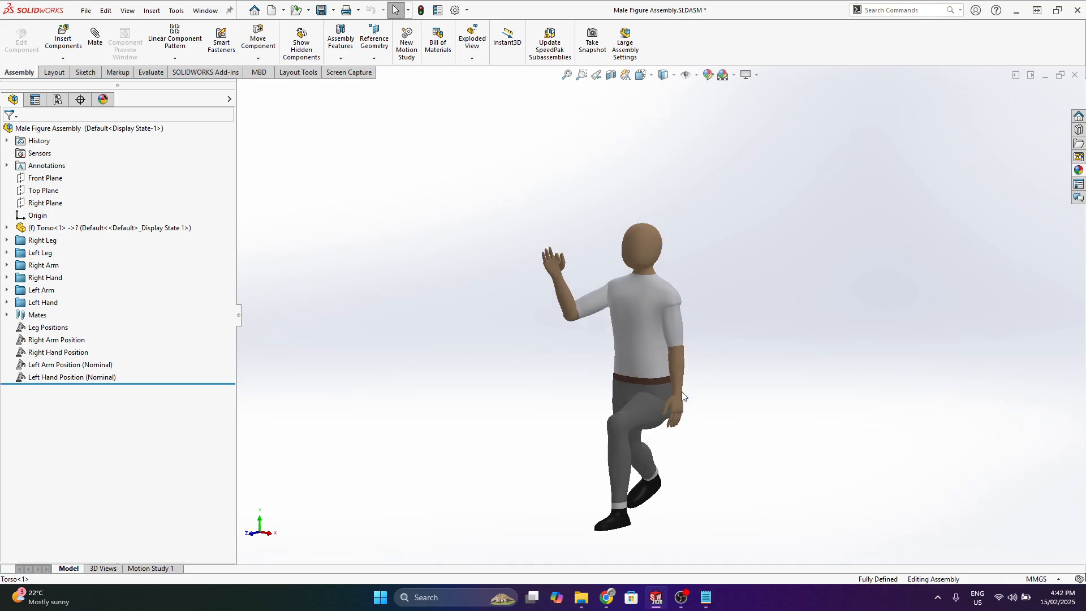
mouse_move(640, 326)
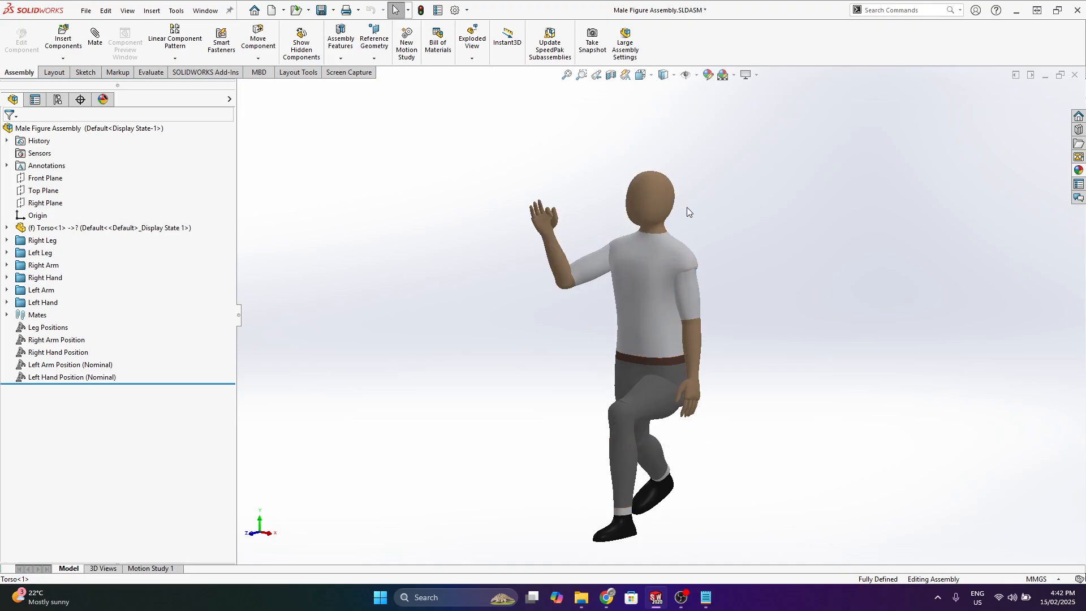
click(108, 227)
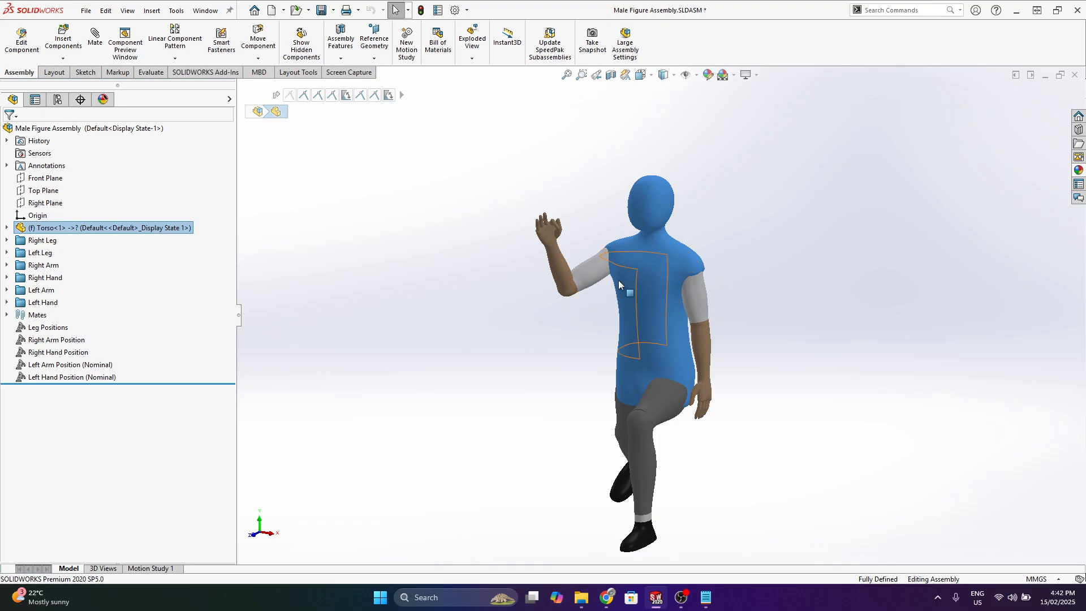
click(6, 240)
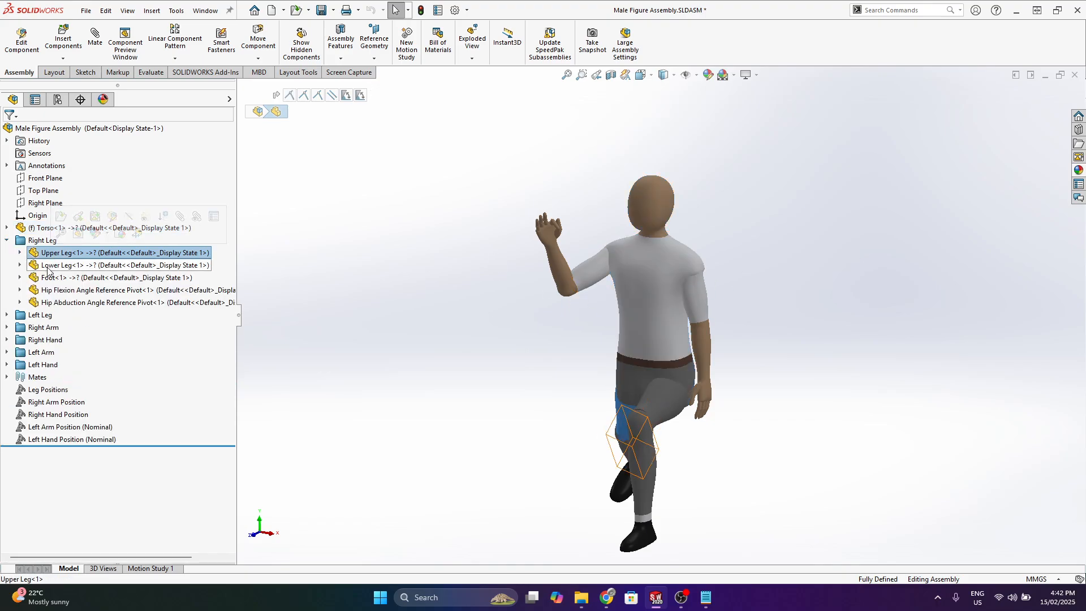
click(111, 277)
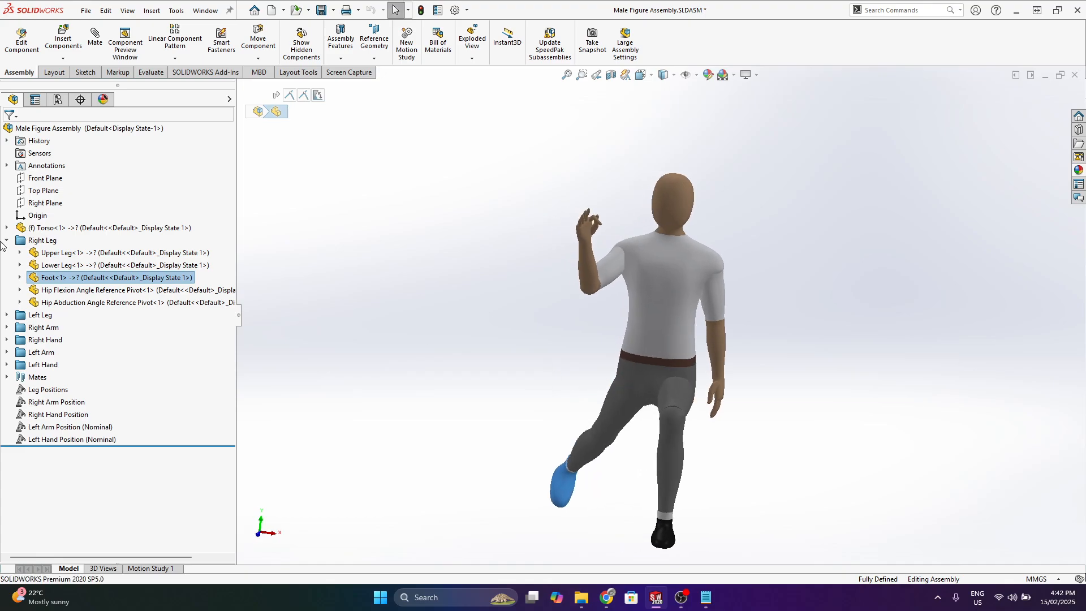
click(7, 240)
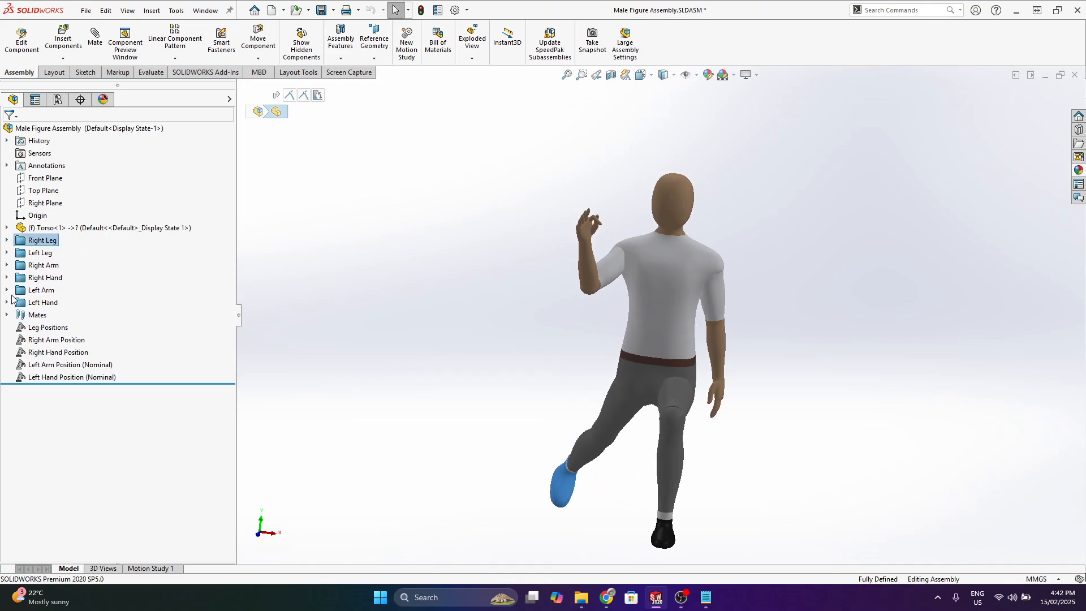
click(6, 277)
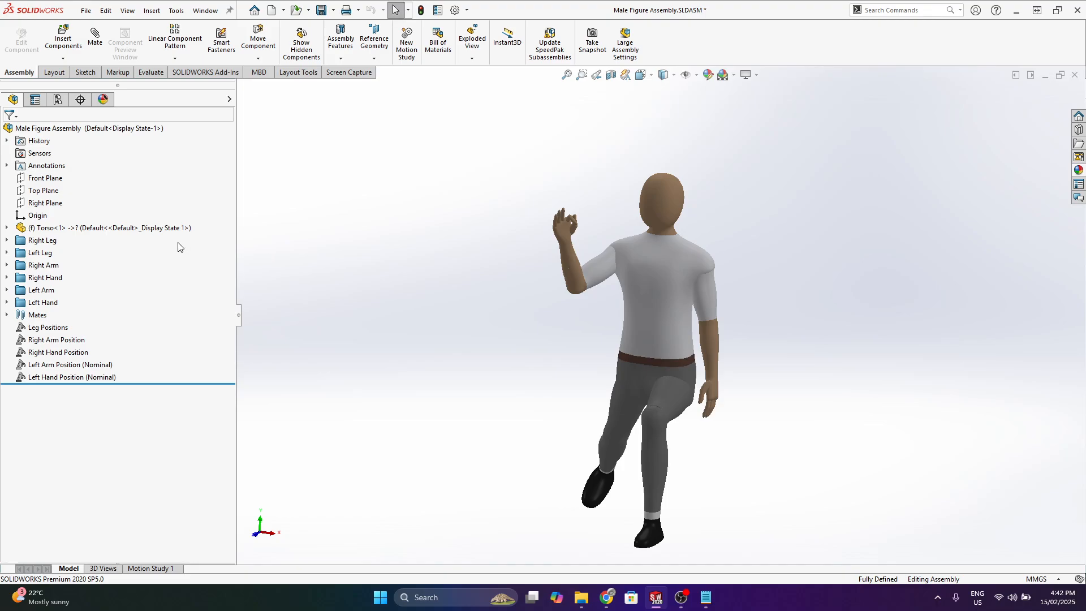
click(104, 227)
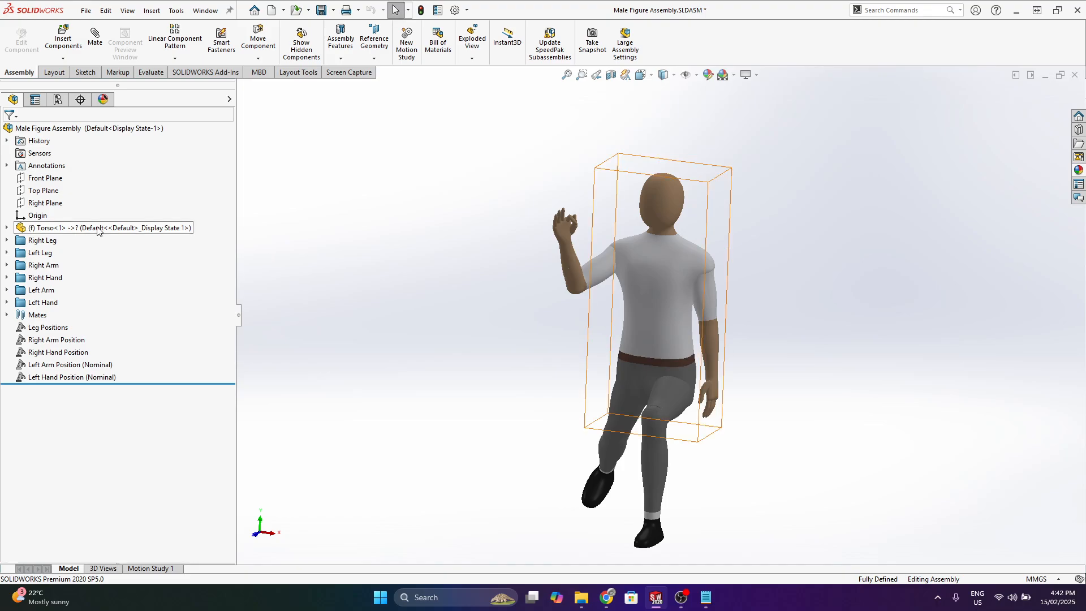
click(501, 395)
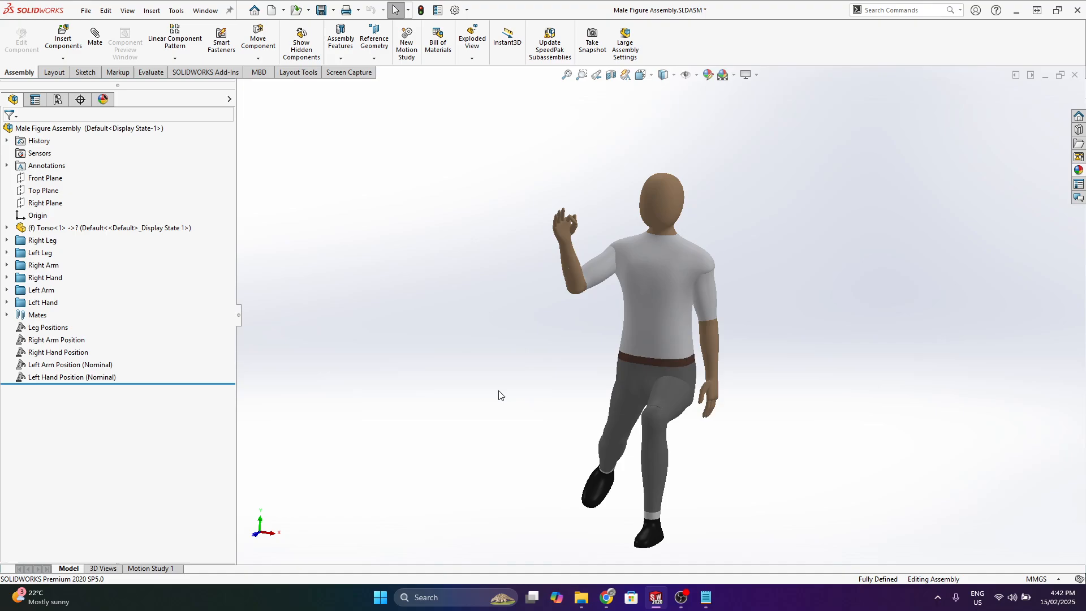
mouse_move(545, 393)
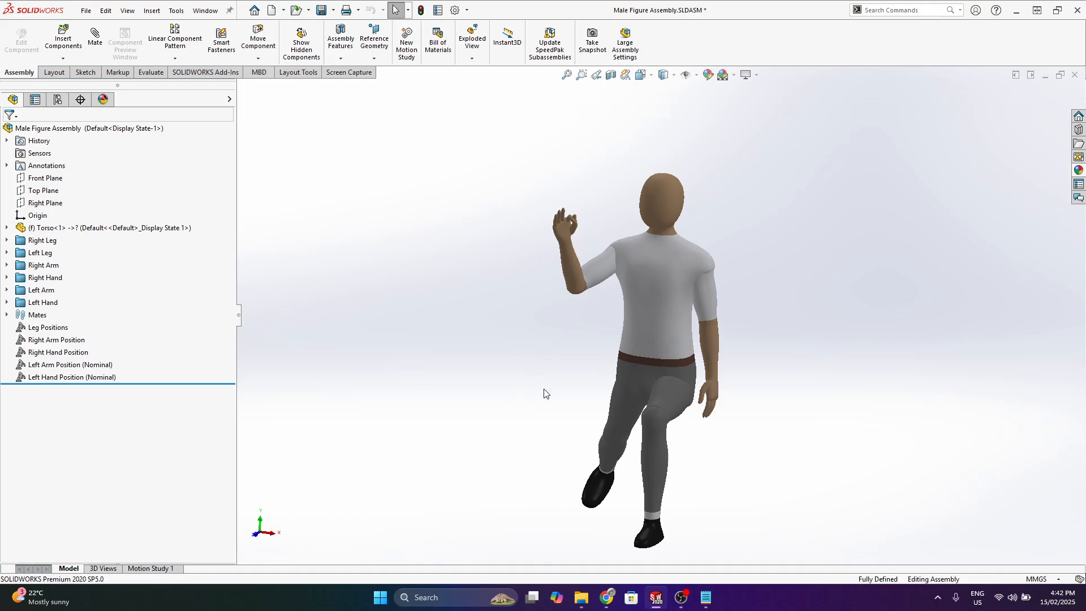
mouse_move(551, 396)
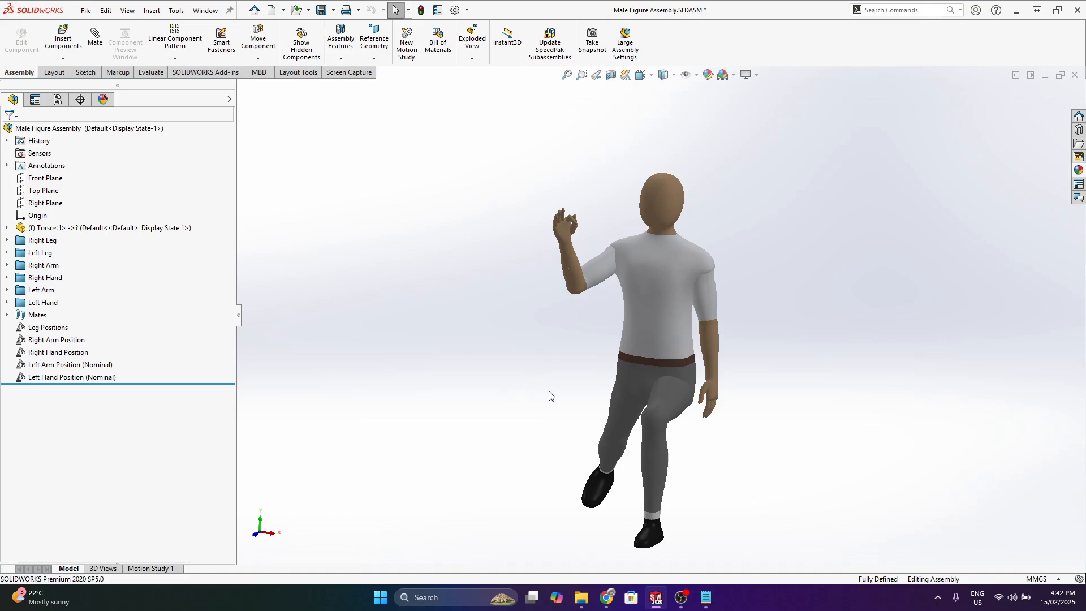
mouse_move(854, 402)
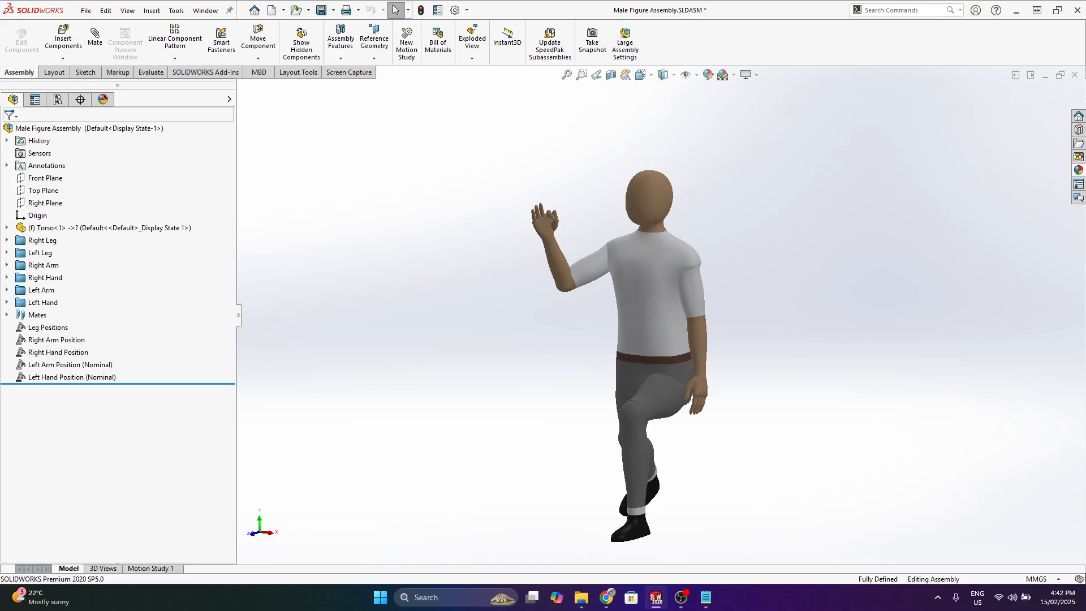
mouse_move(820, 447)
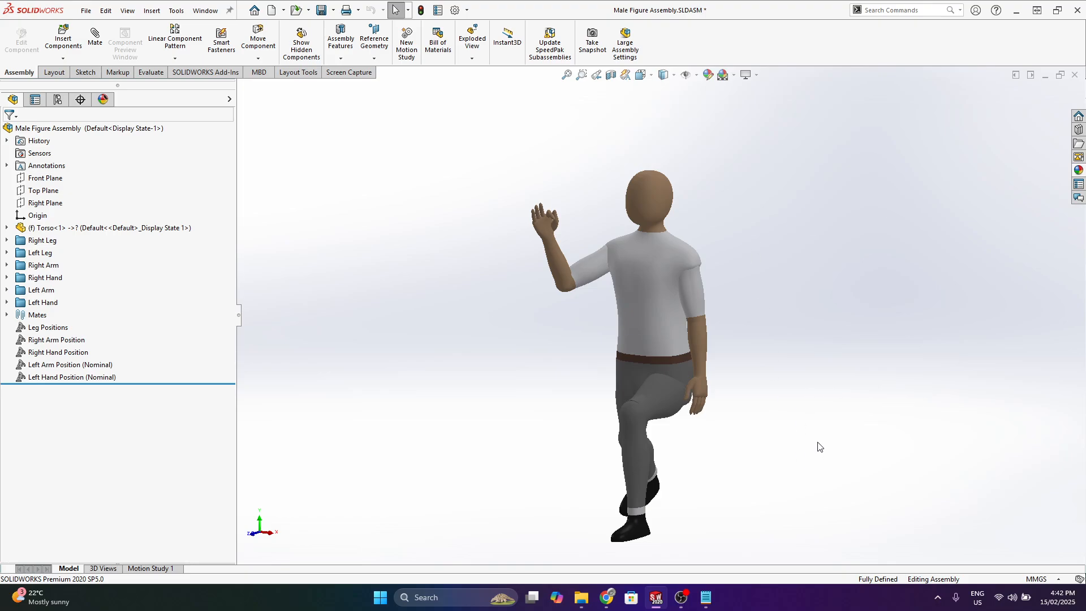
mouse_move(693, 359)
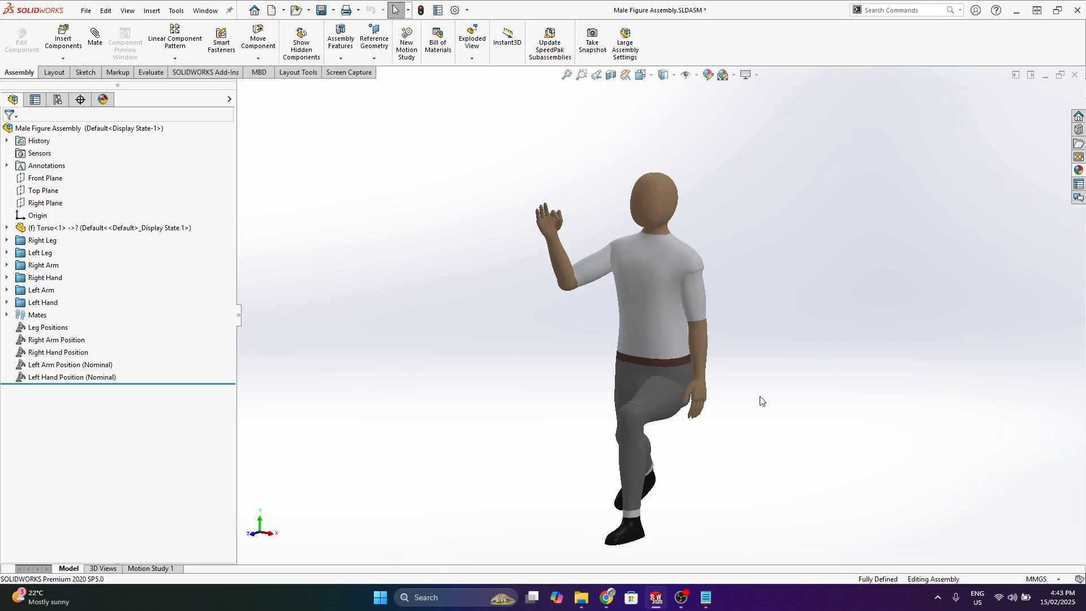
mouse_move(773, 397)
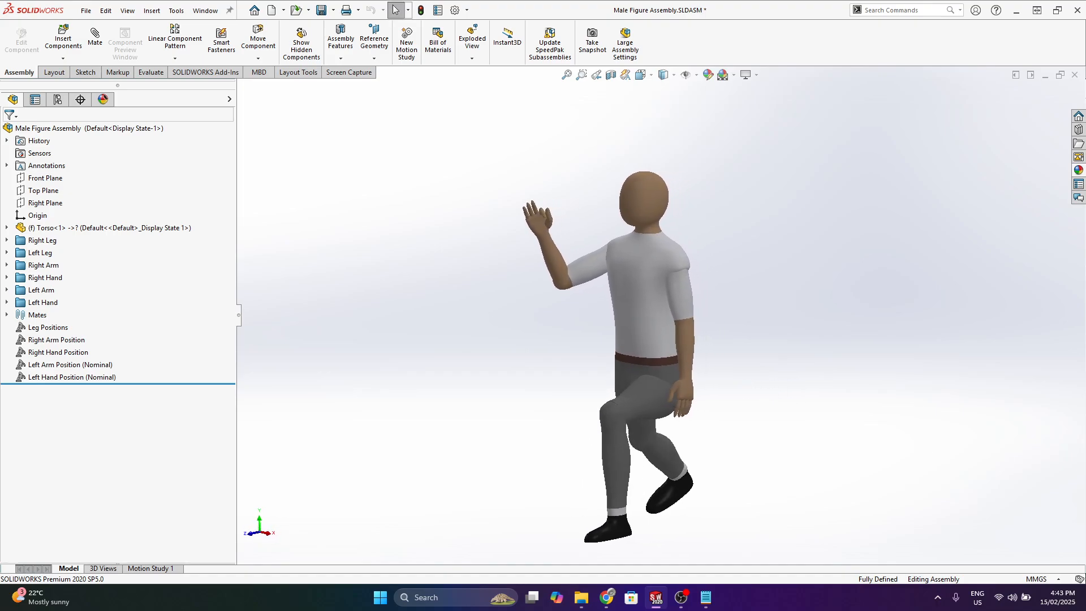
mouse_move(793, 412)
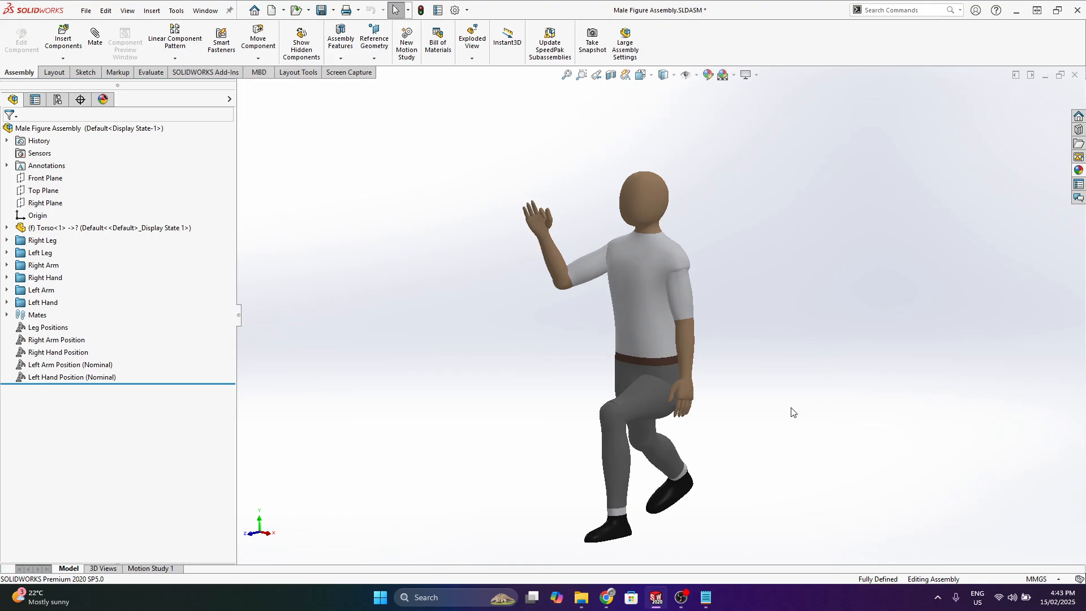
mouse_move(766, 372)
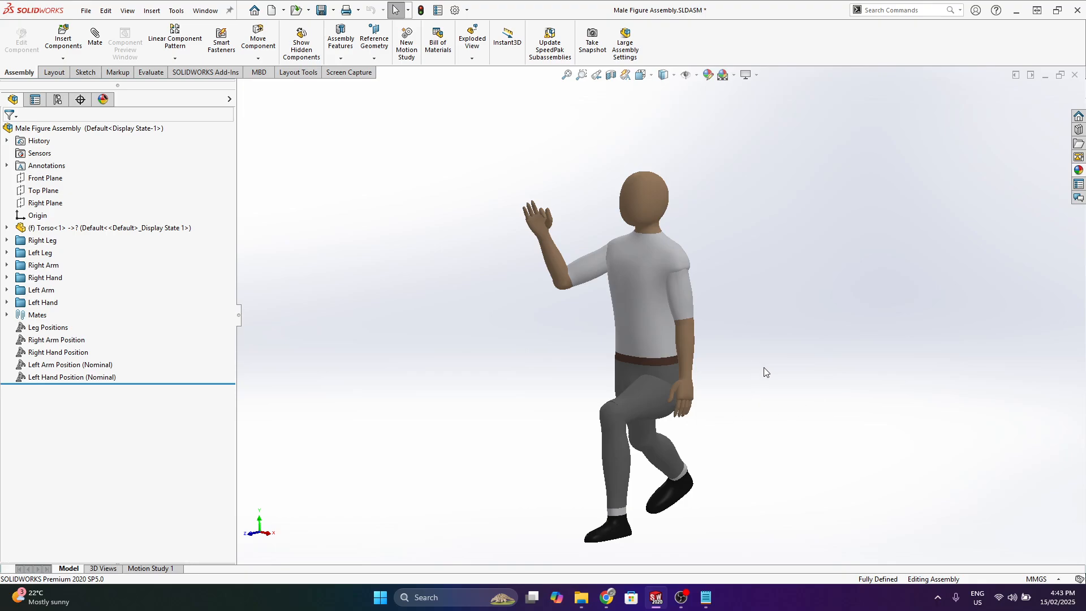